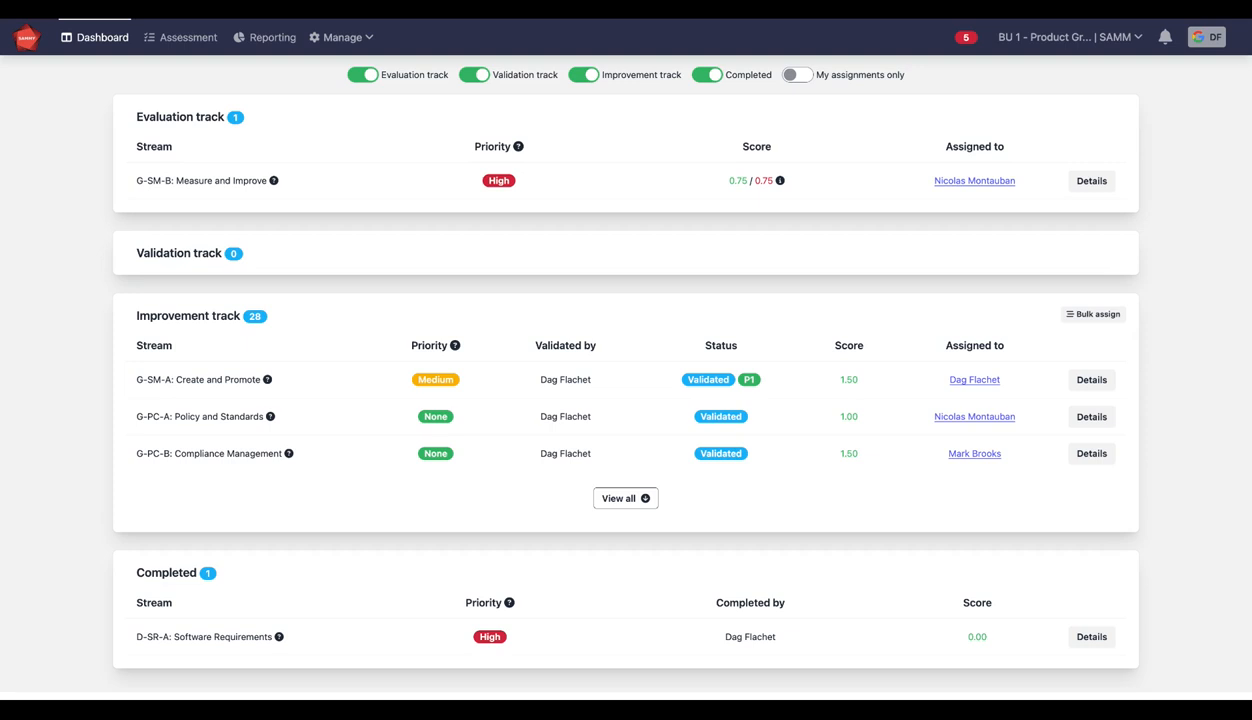
mouse_move(392, 36)
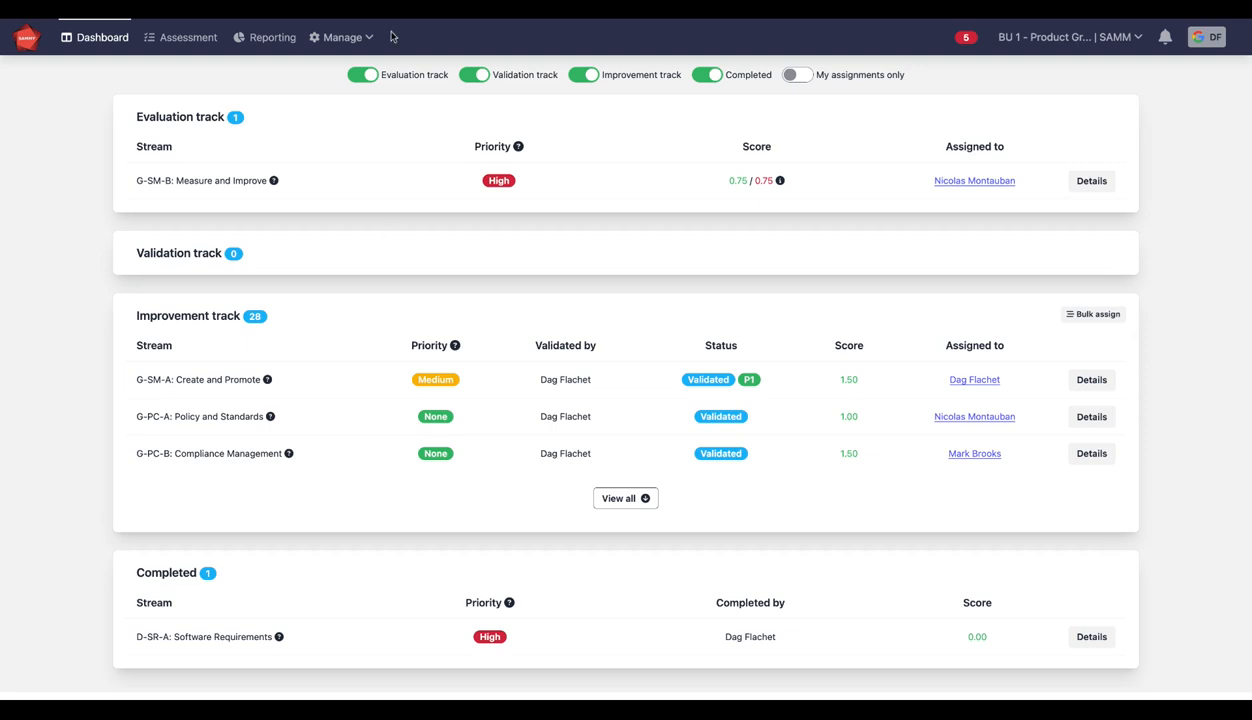
Open the Target scopes list from the Manage menu.
click(341, 37)
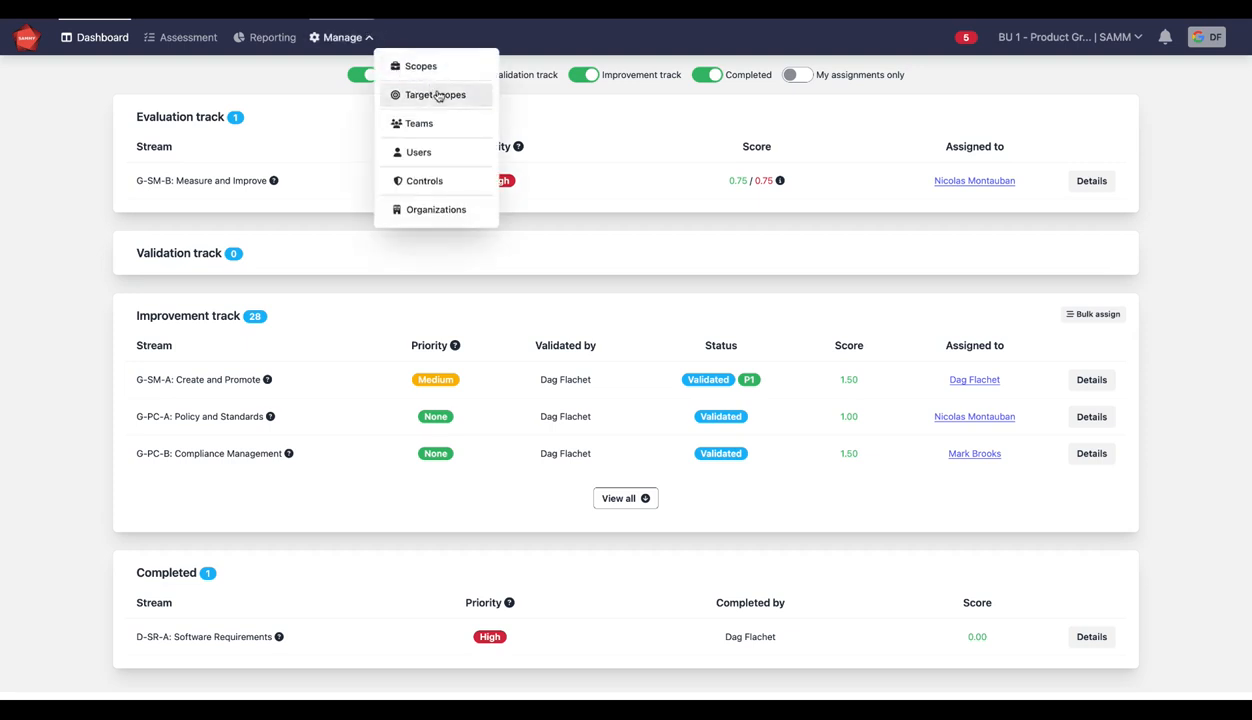
click(435, 94)
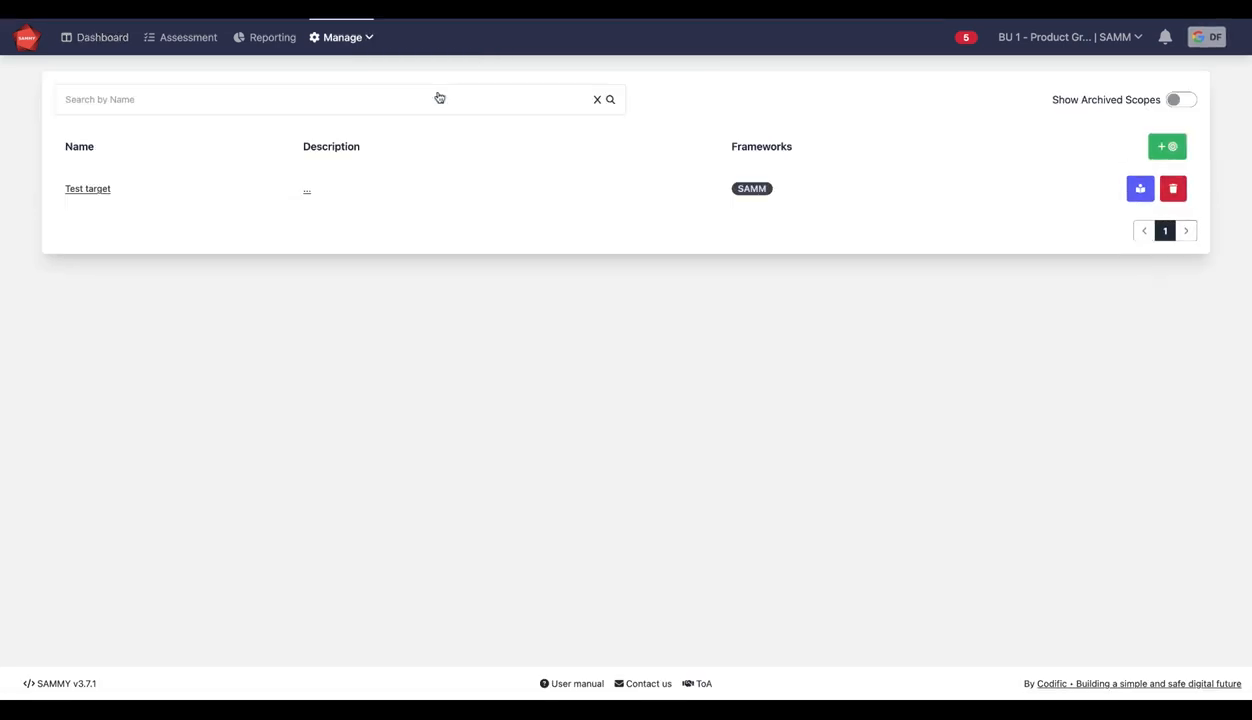
mouse_move(440, 98)
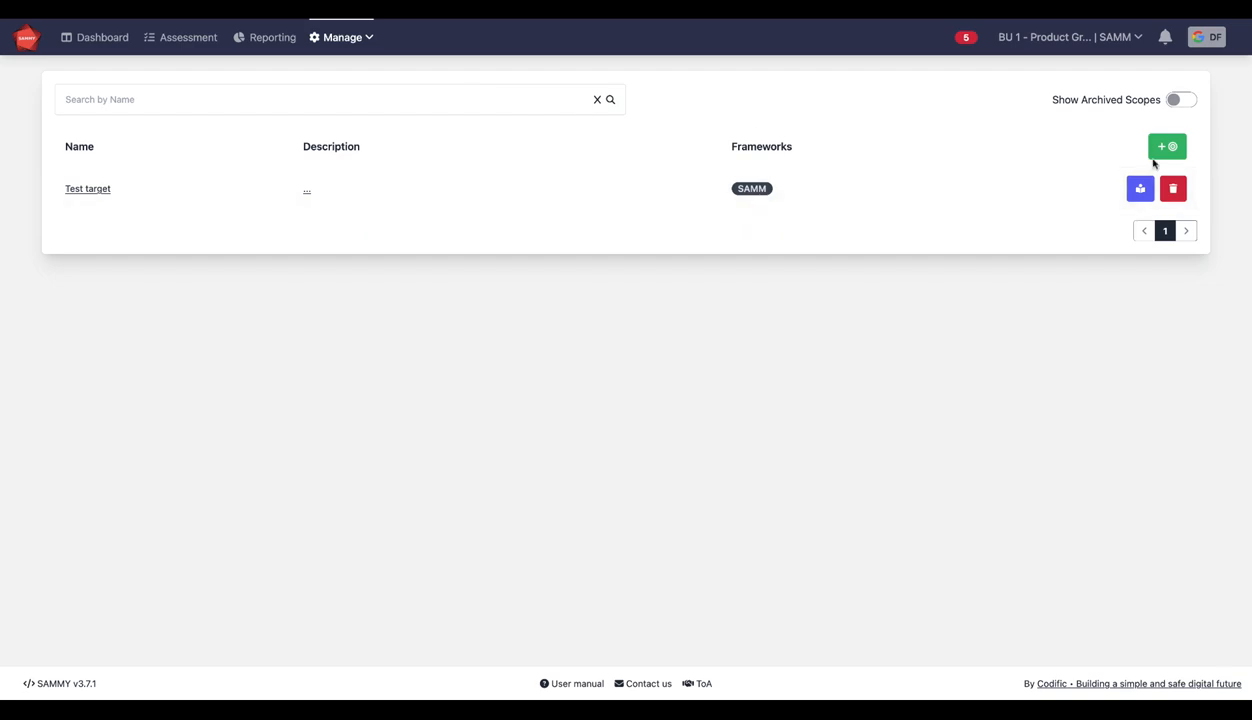
mouse_move(1167, 147)
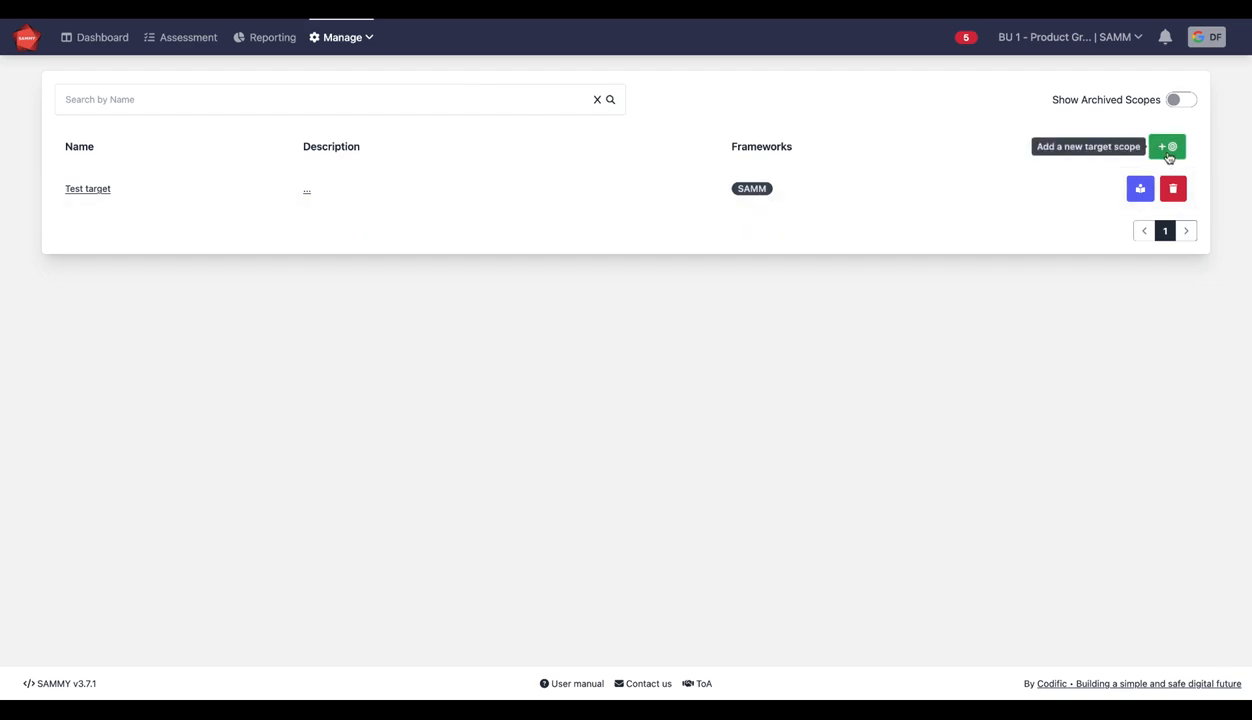
Add target scope 'IoT' described as 'This is for all IoT teams at our organization.'.
click(1167, 147)
text(Io)
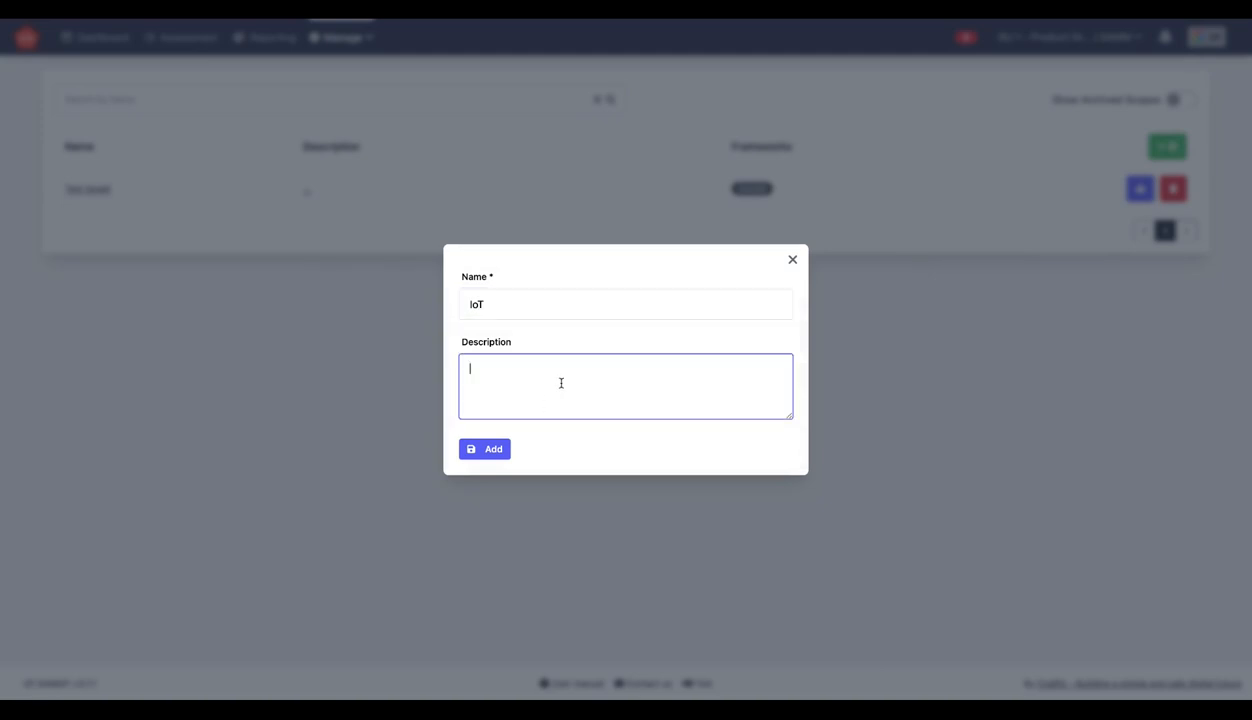
text(This is for all IoT teams at our orga)
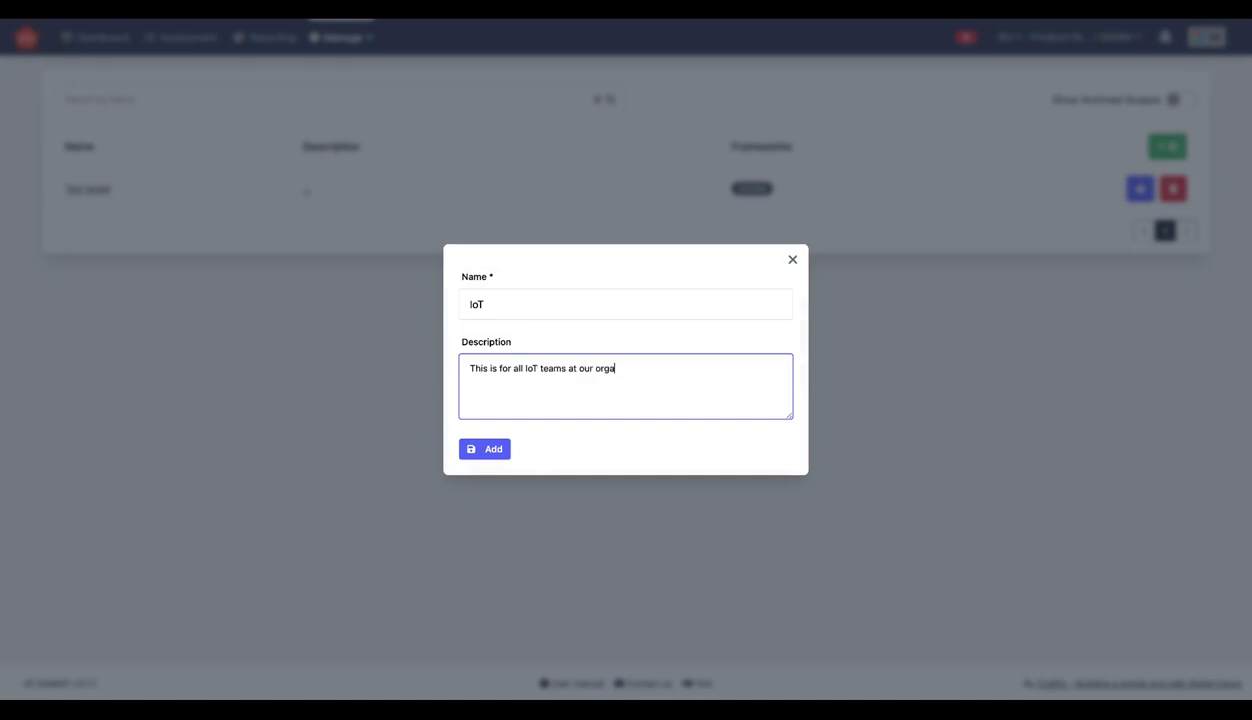
text(nization.)
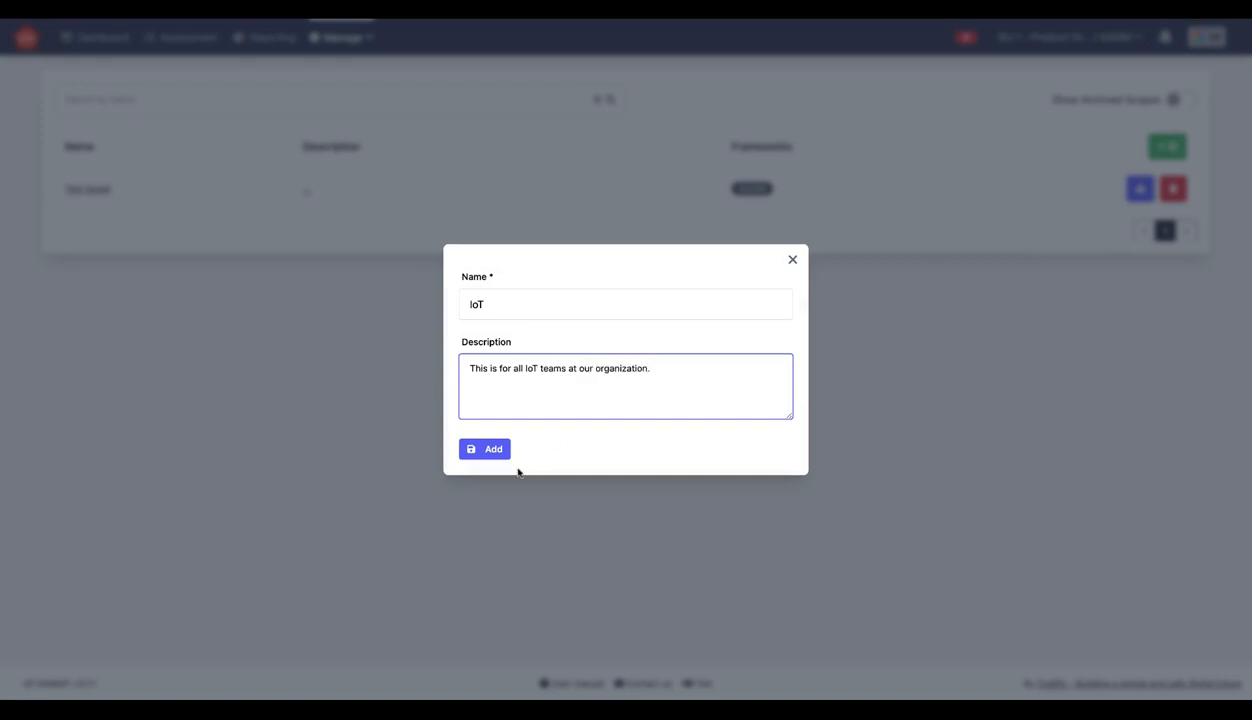
click(486, 448)
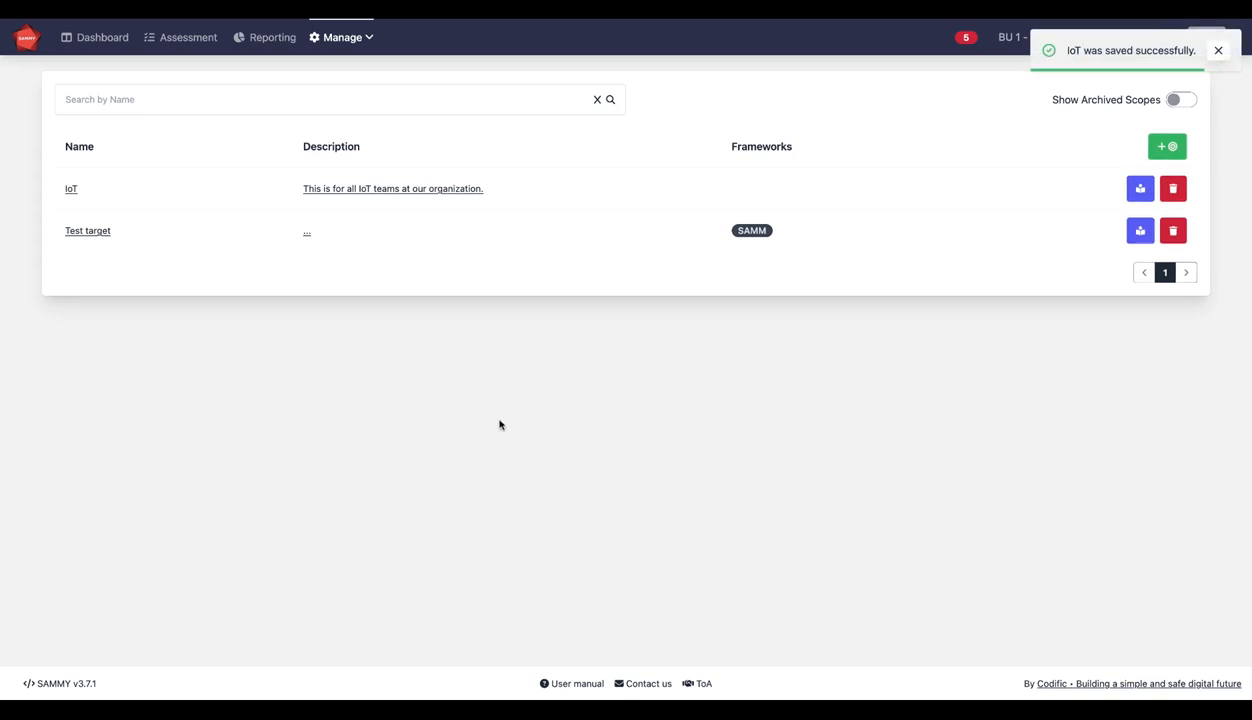
mouse_move(71, 188)
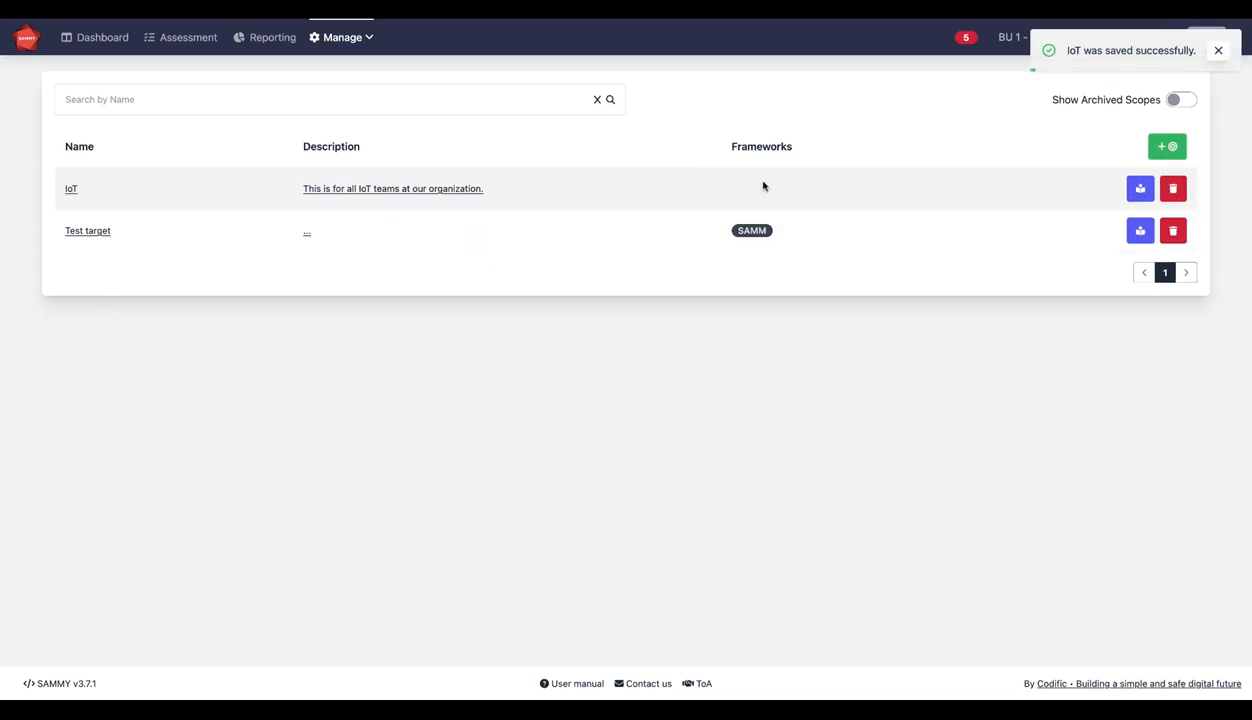
mouse_move(1140, 188)
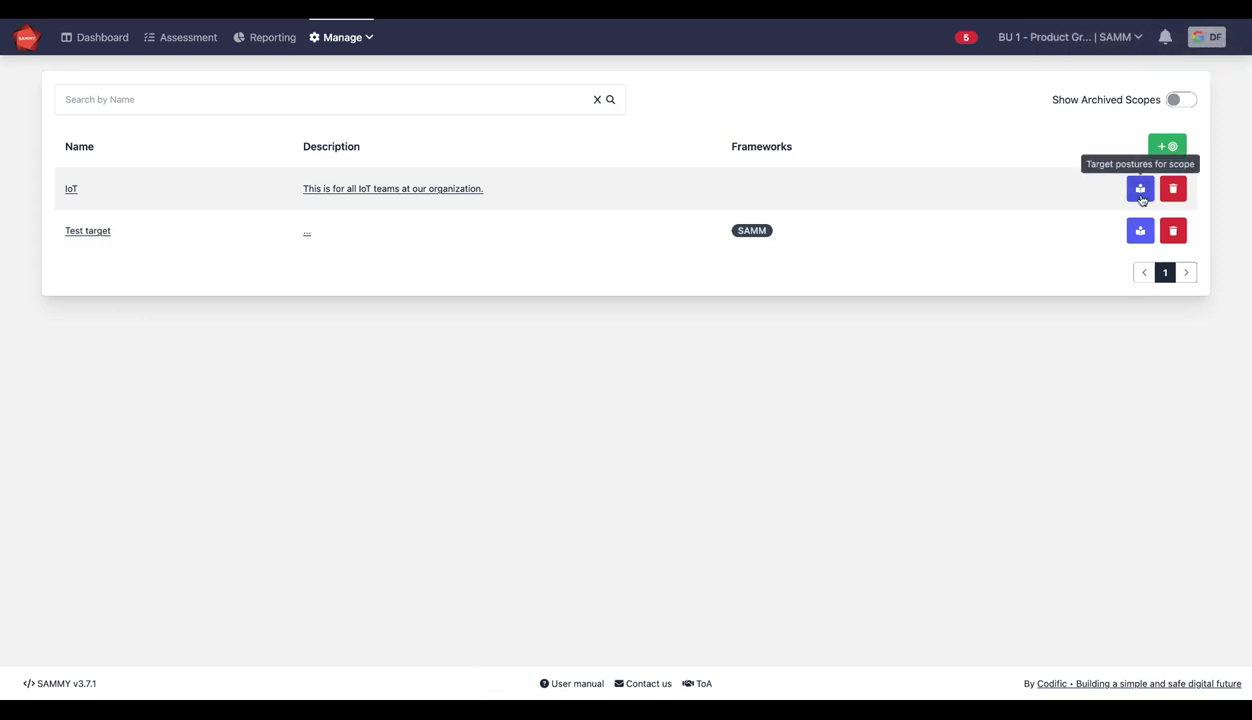
Add a target posture for the IoT scope with framework SAMM.
click(1140, 188)
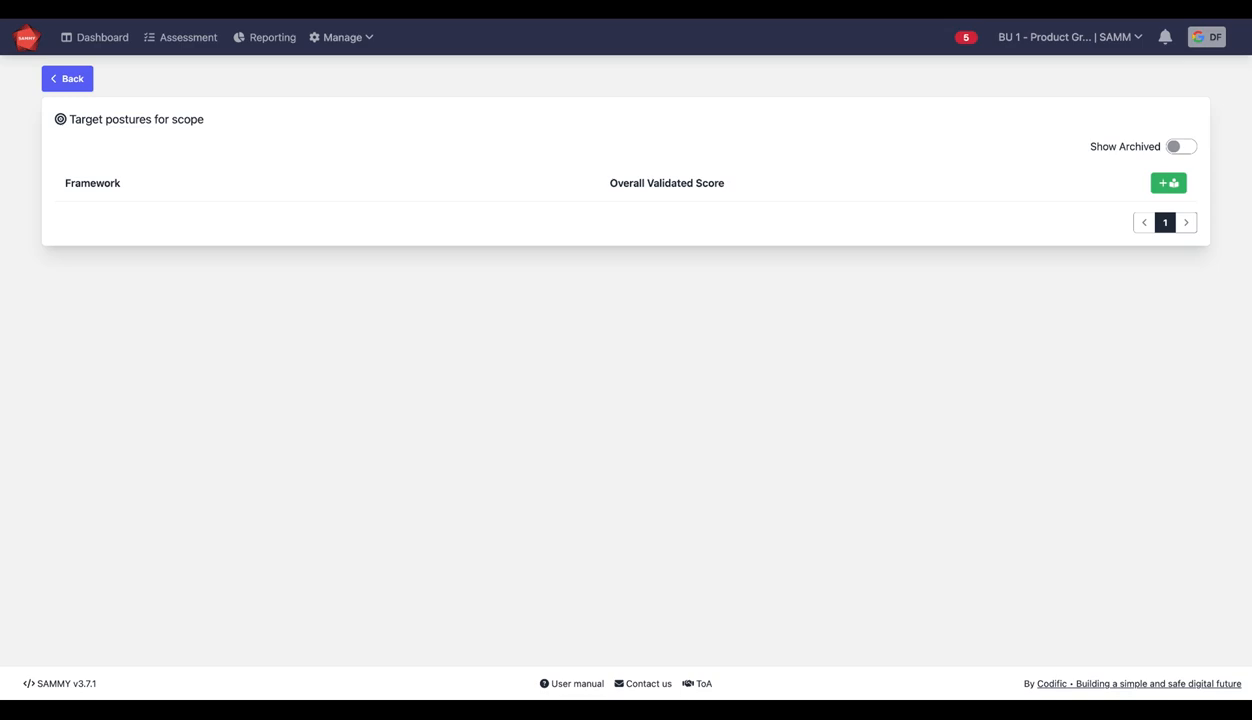
click(1168, 183)
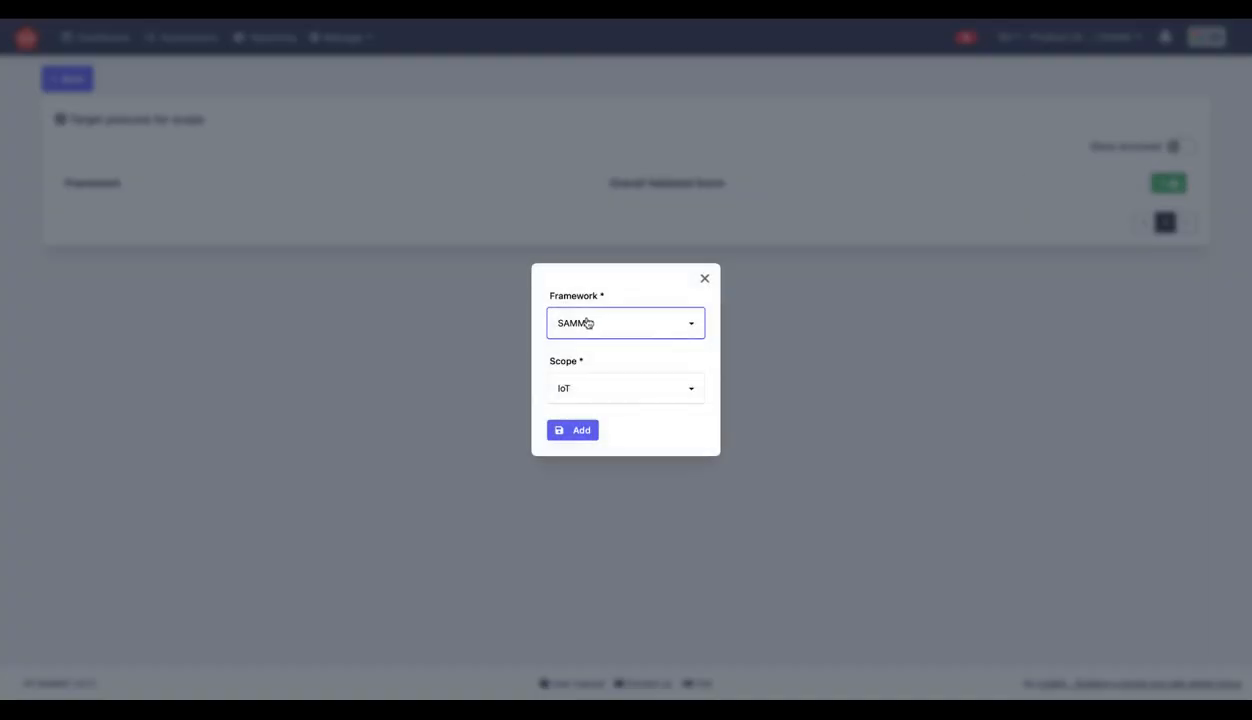
mouse_move(644, 322)
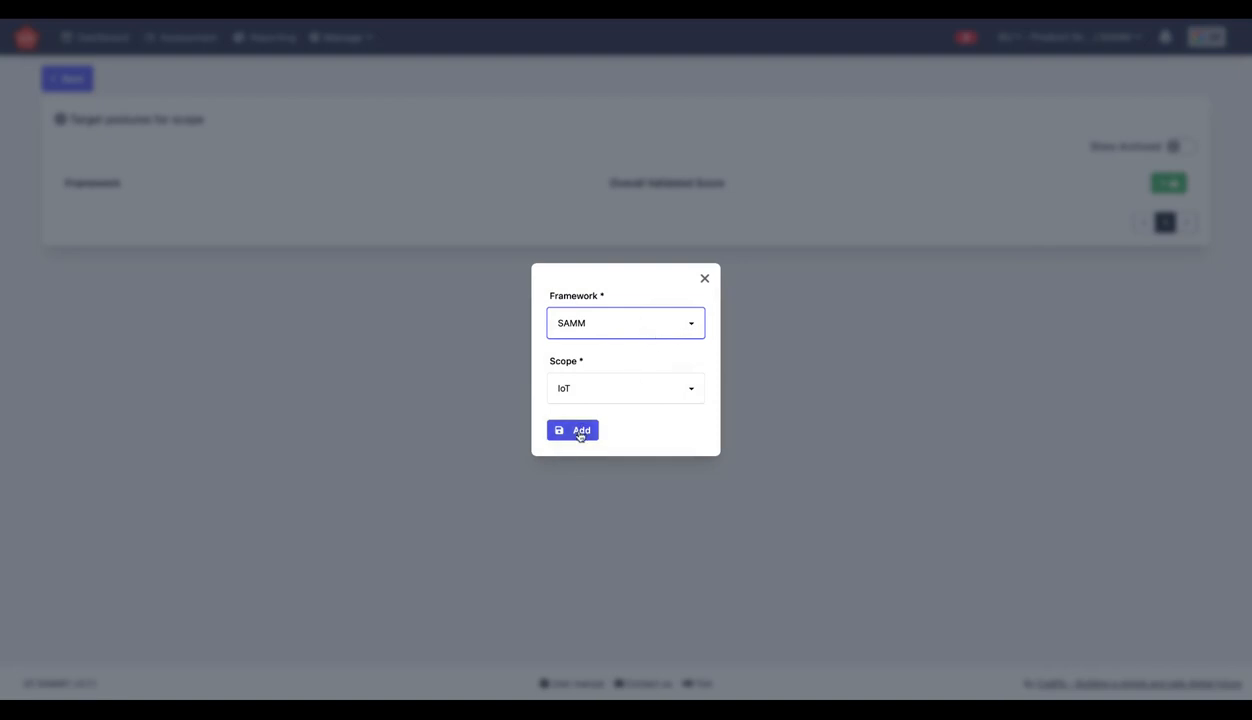
click(573, 429)
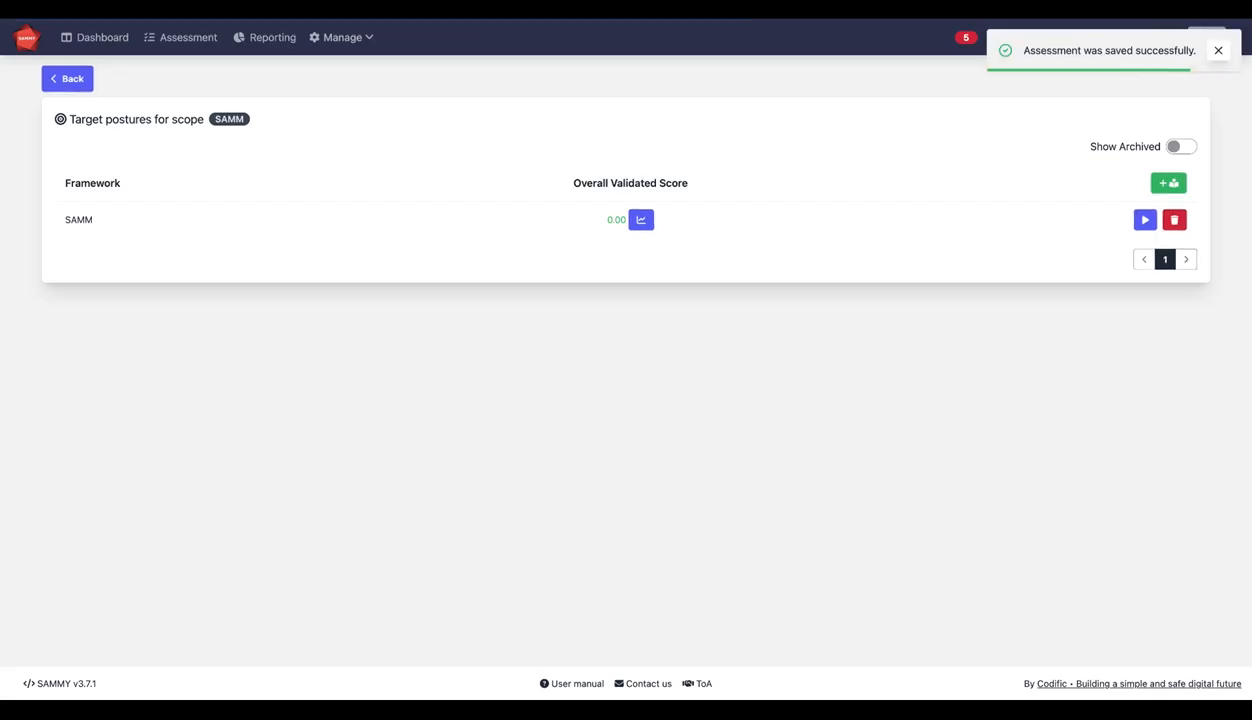
mouse_move(1145, 220)
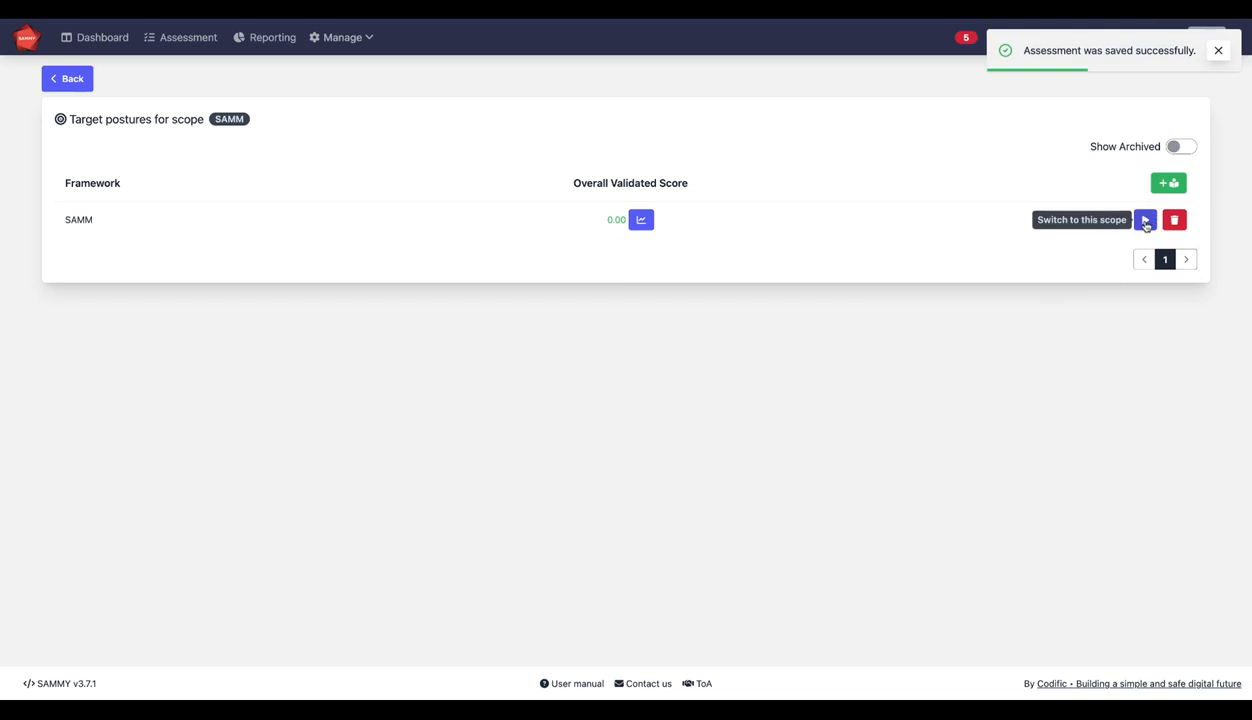
Switch to the IoT posture and answer the first Strategy and Metrics question 'organization-specific risks'.
click(1145, 219)
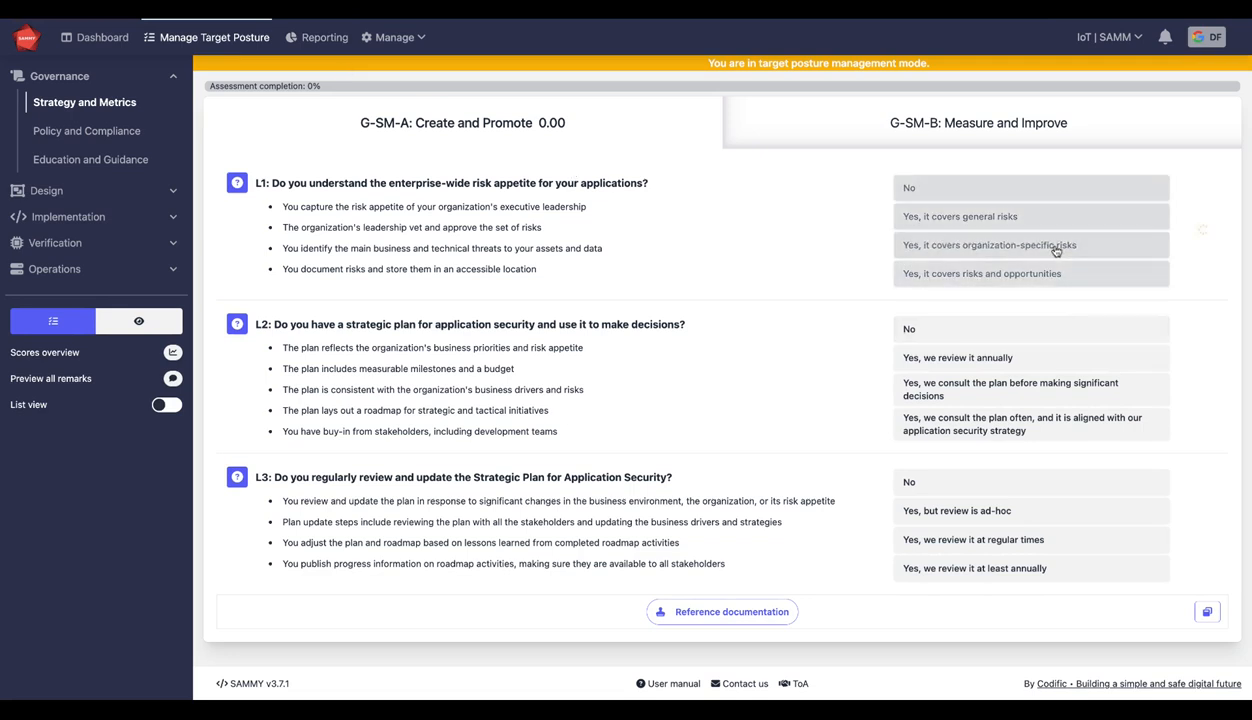
click(1030, 244)
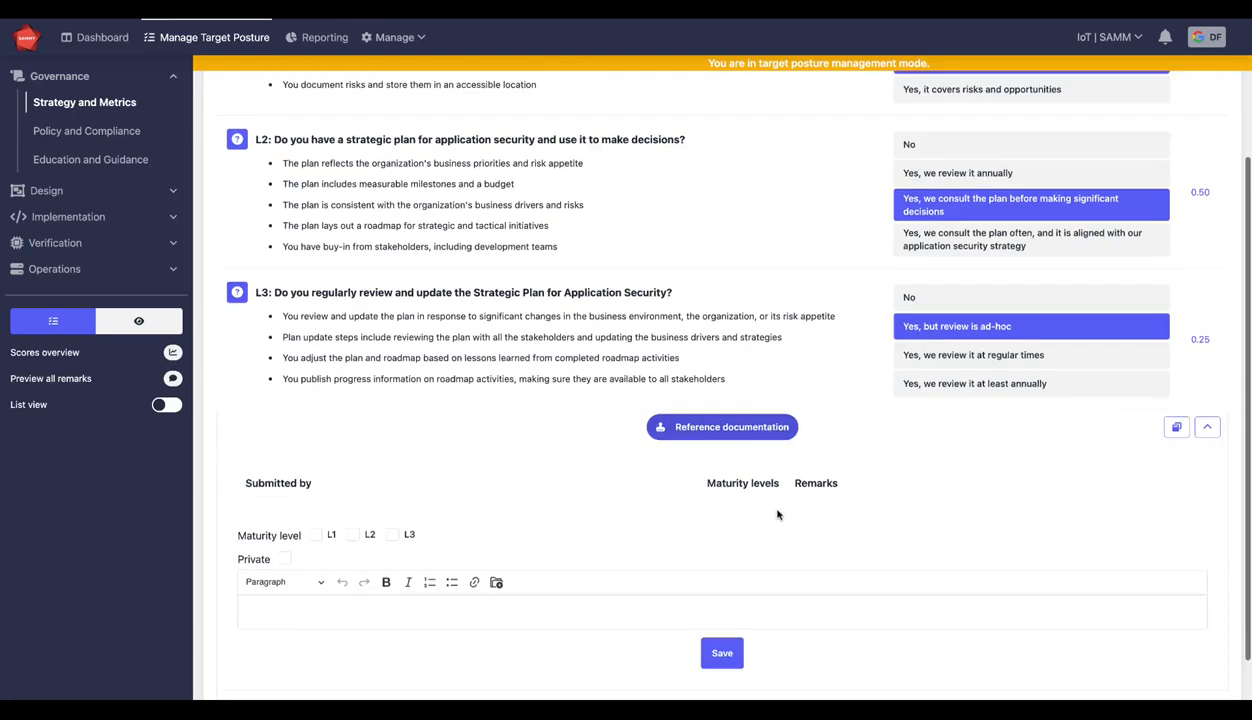
scroll(down, 3)
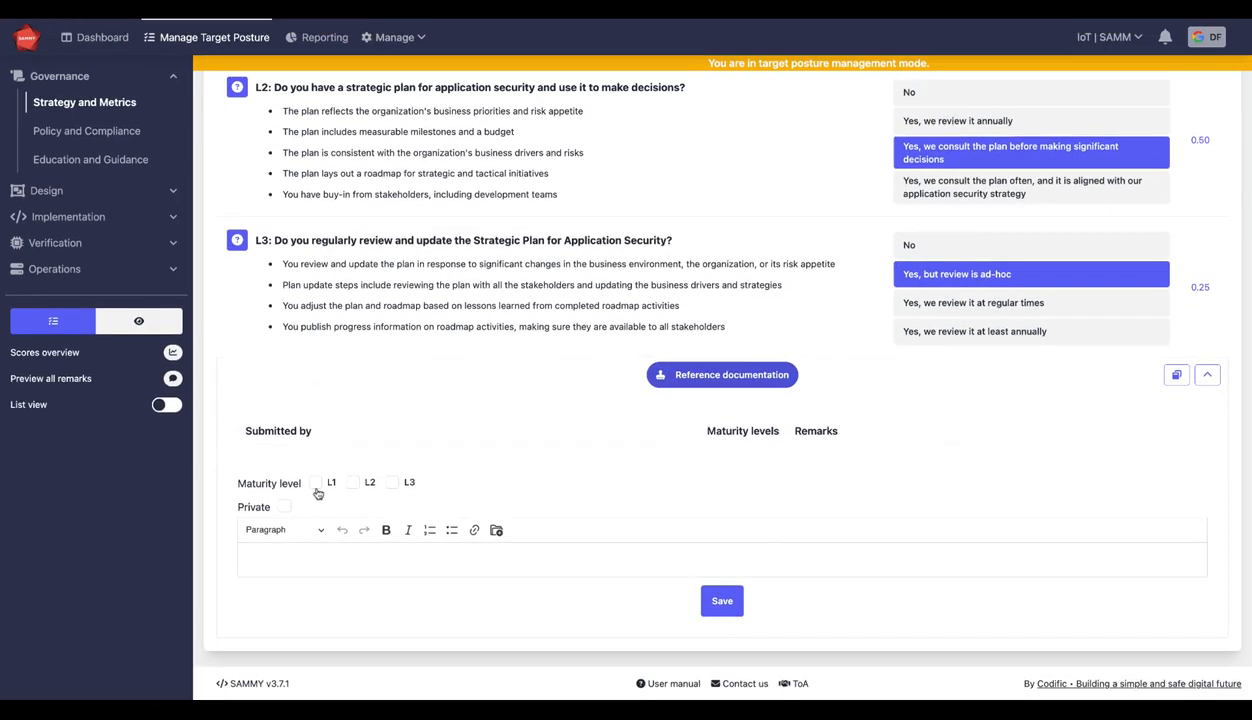
mouse_move(318, 494)
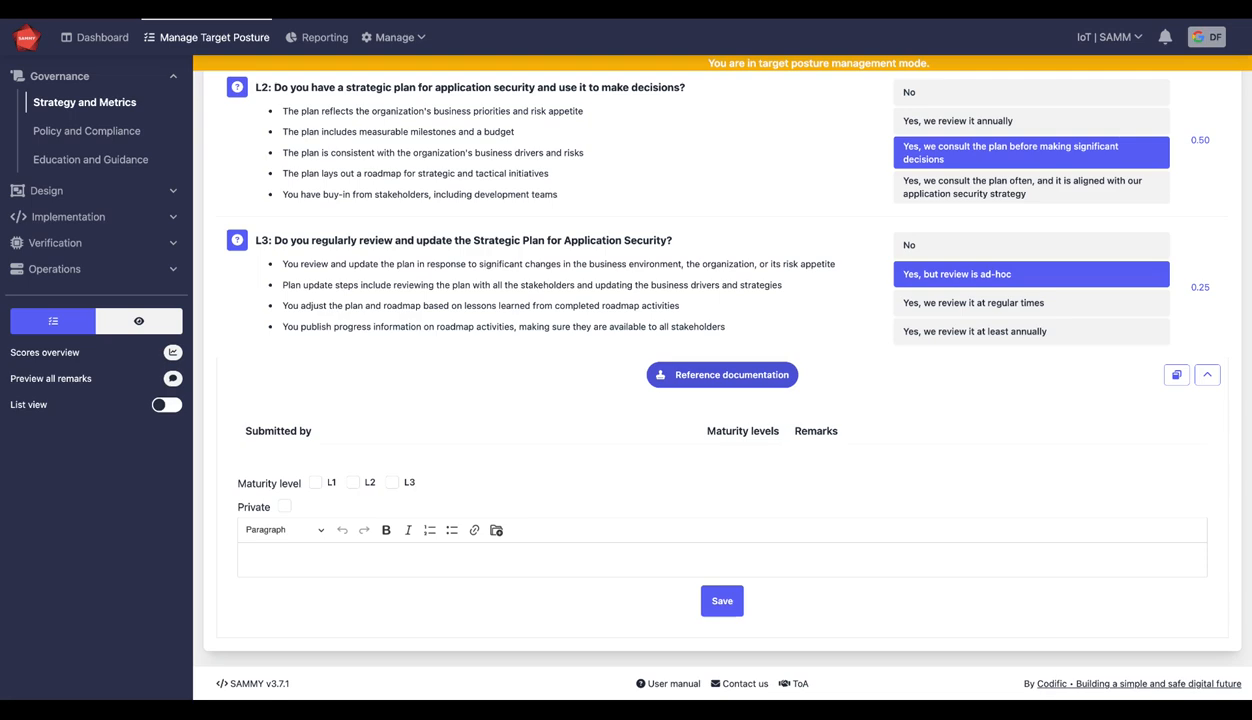
Save the remark 'nuanced instruction here to the different questions.' under Create and Promote.
scroll(up, 3)
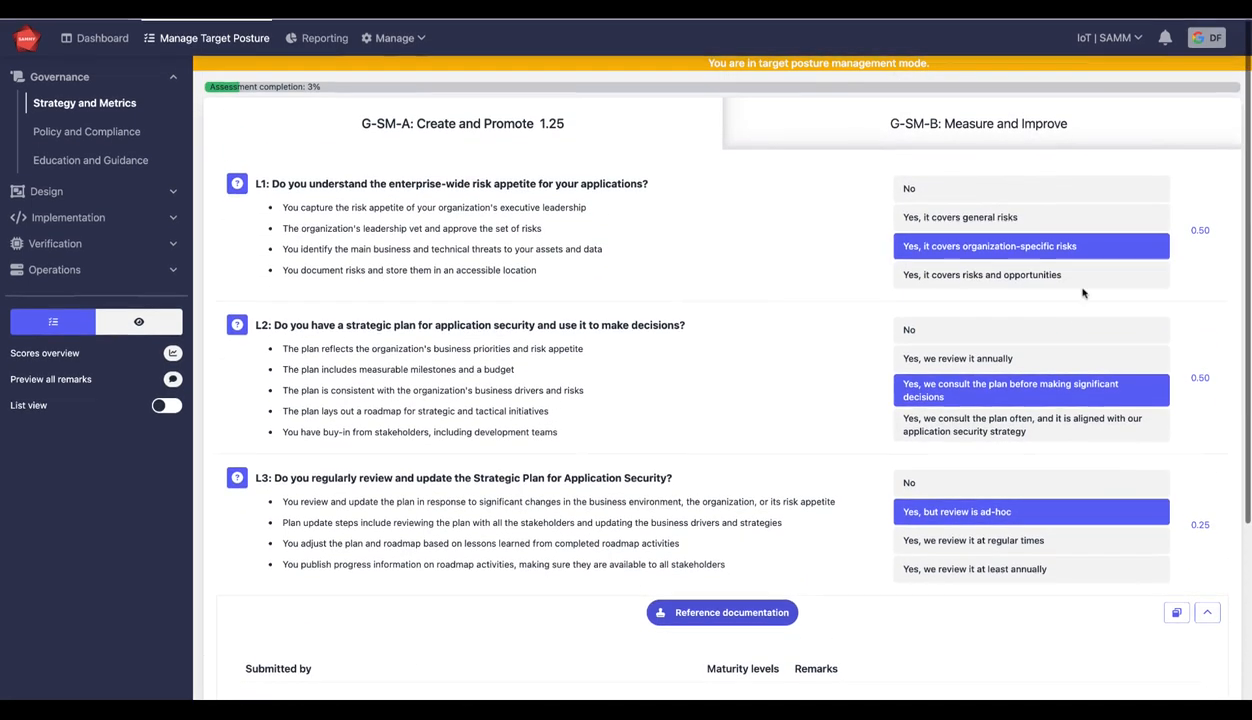
scroll(down, 3)
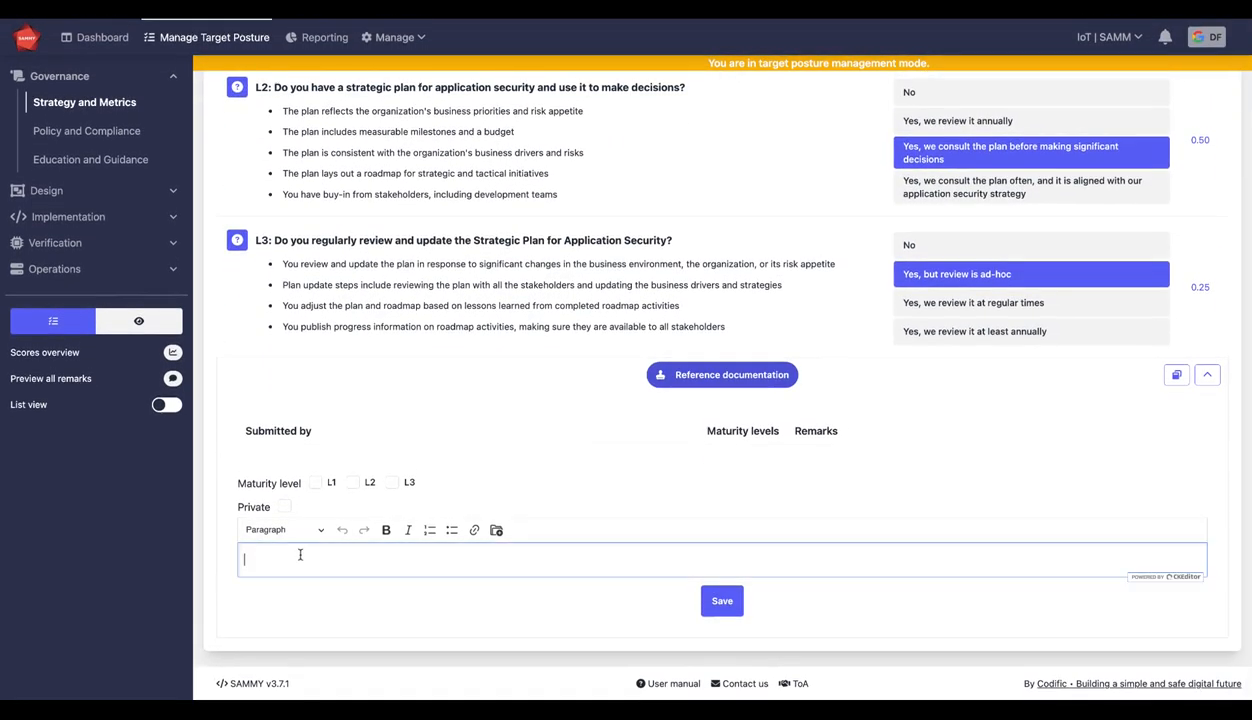
text(nuanced ins)
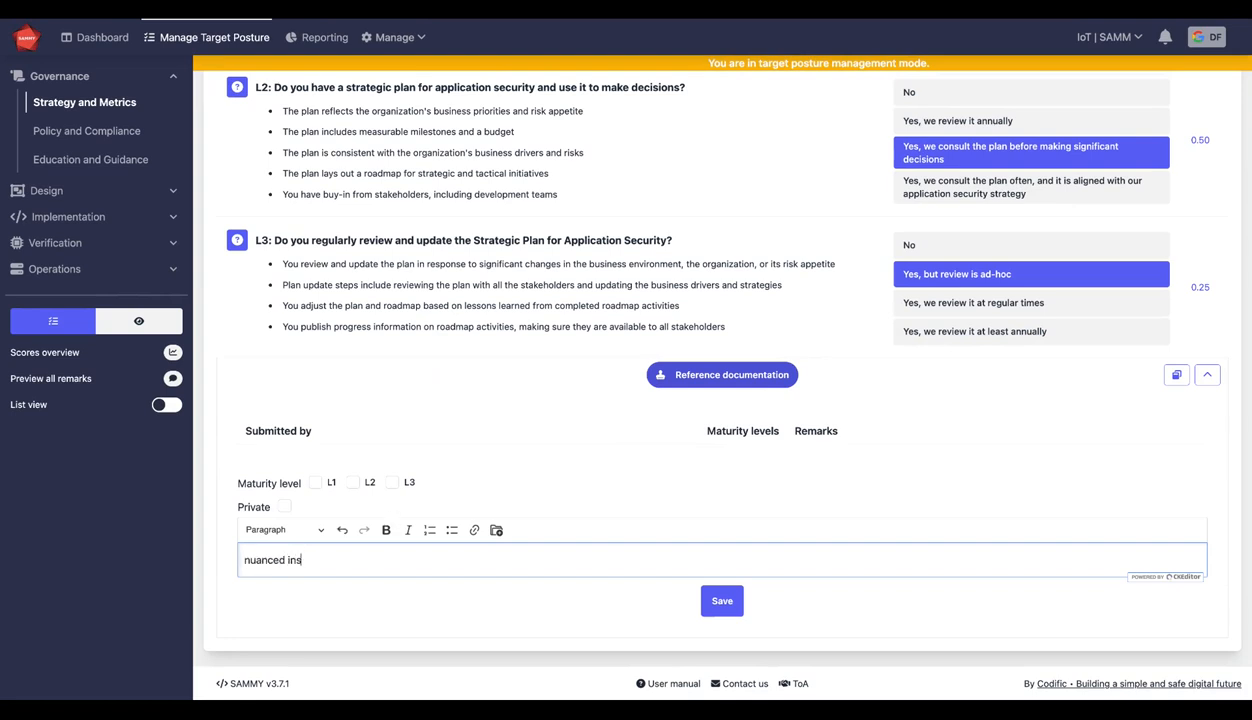
text(truction here)
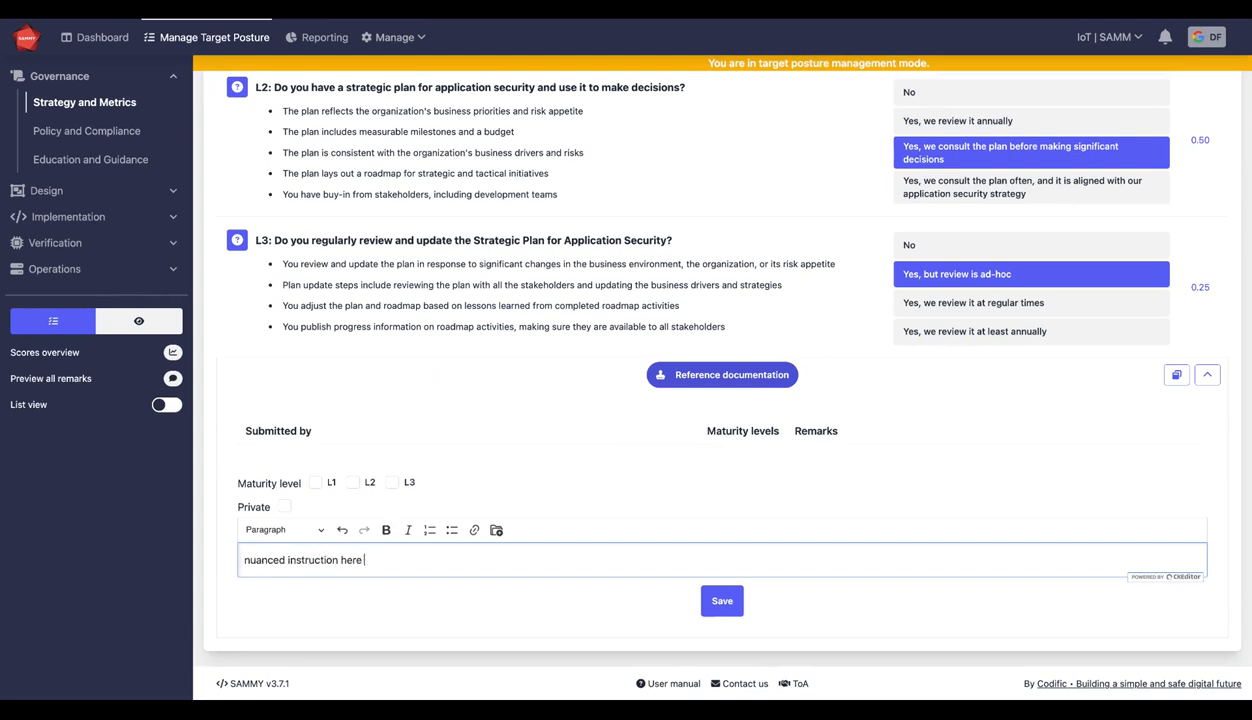
text(to the dif)
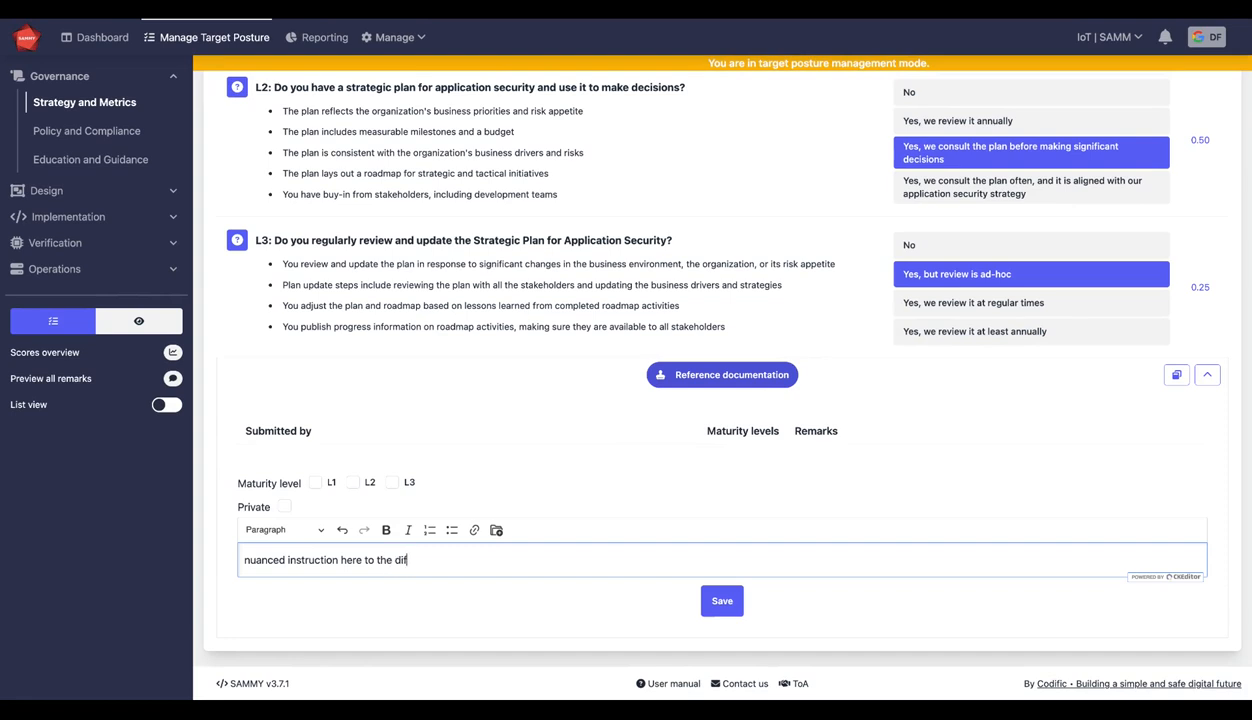
text(ferent questions.)
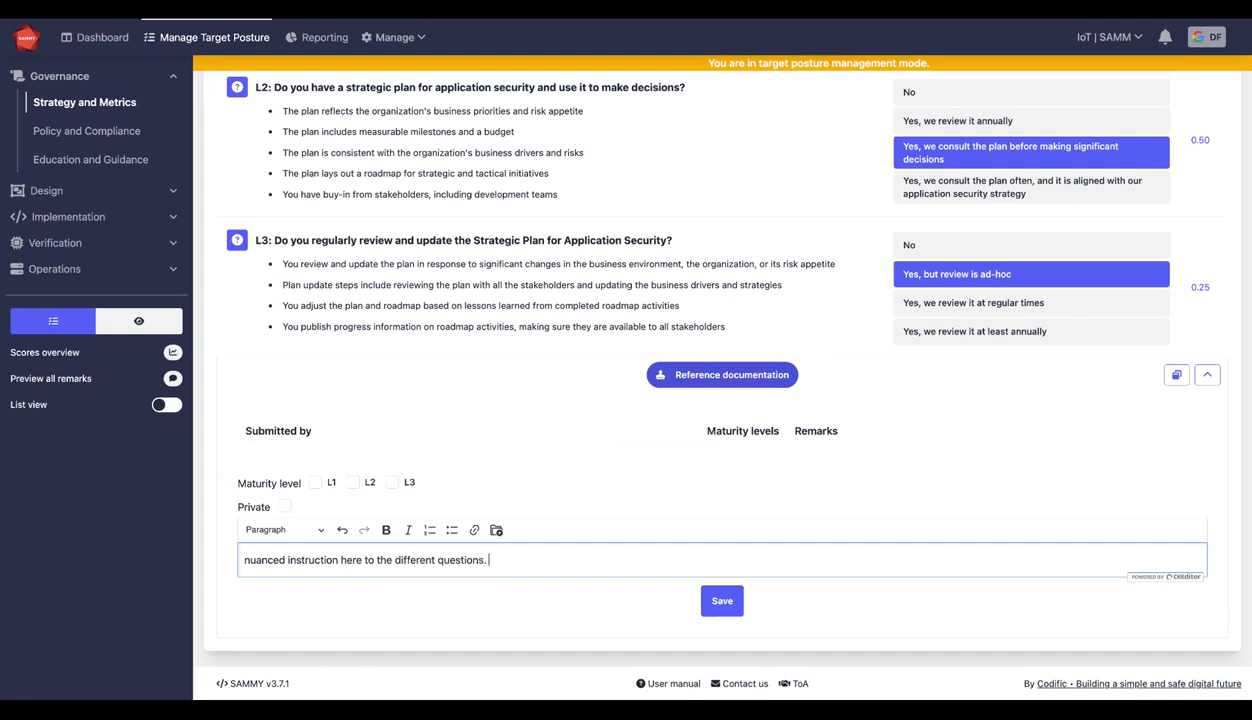
click(721, 601)
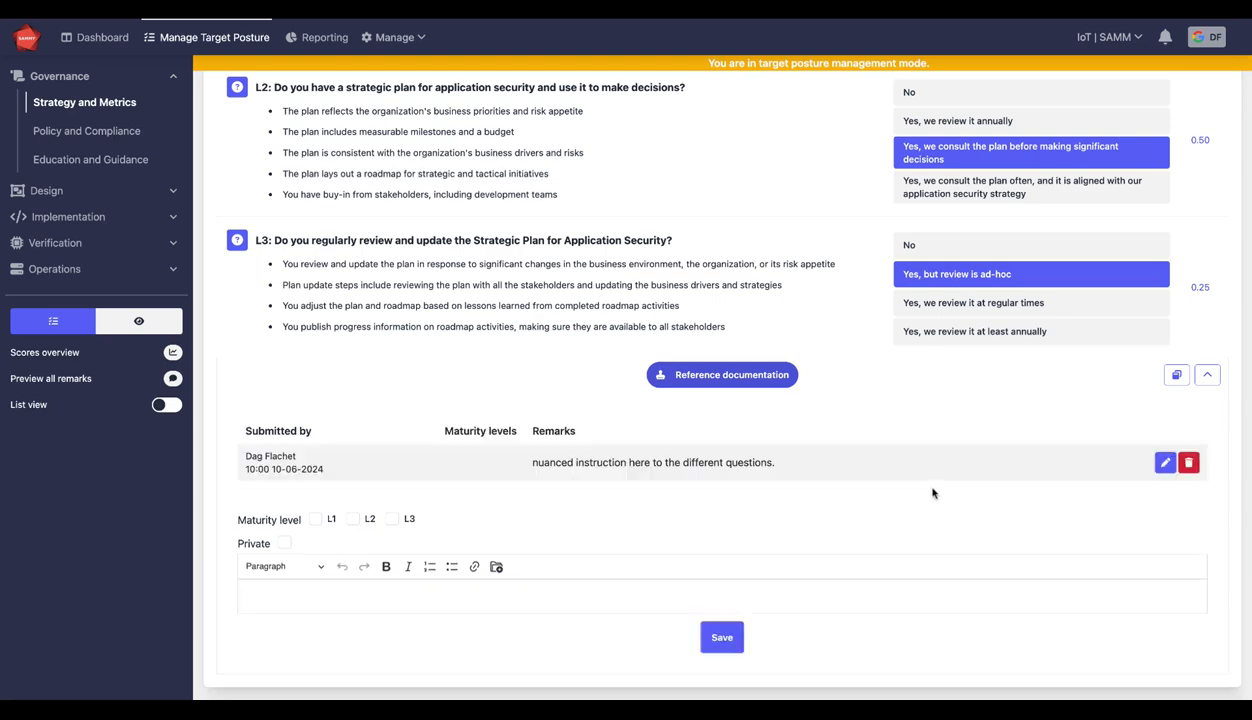
scroll(up, 3)
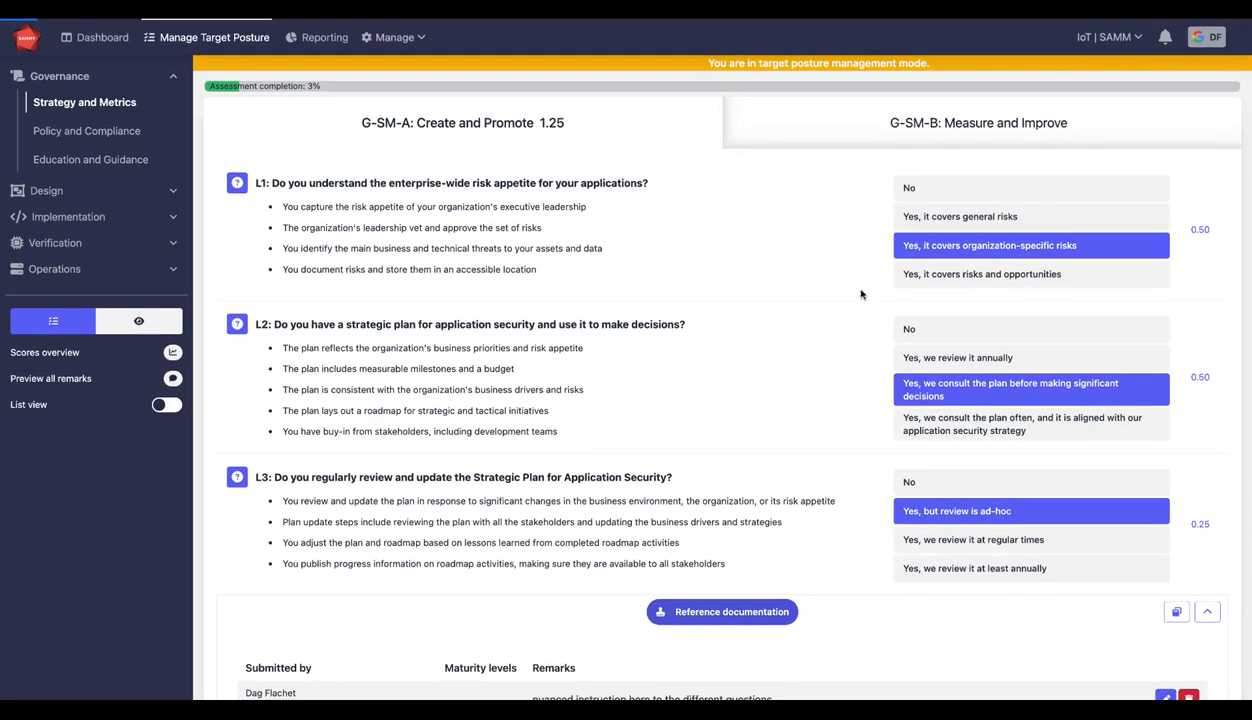
Answer No to the third Measure and Improve question and give Policy and Standards top answers.
click(978, 122)
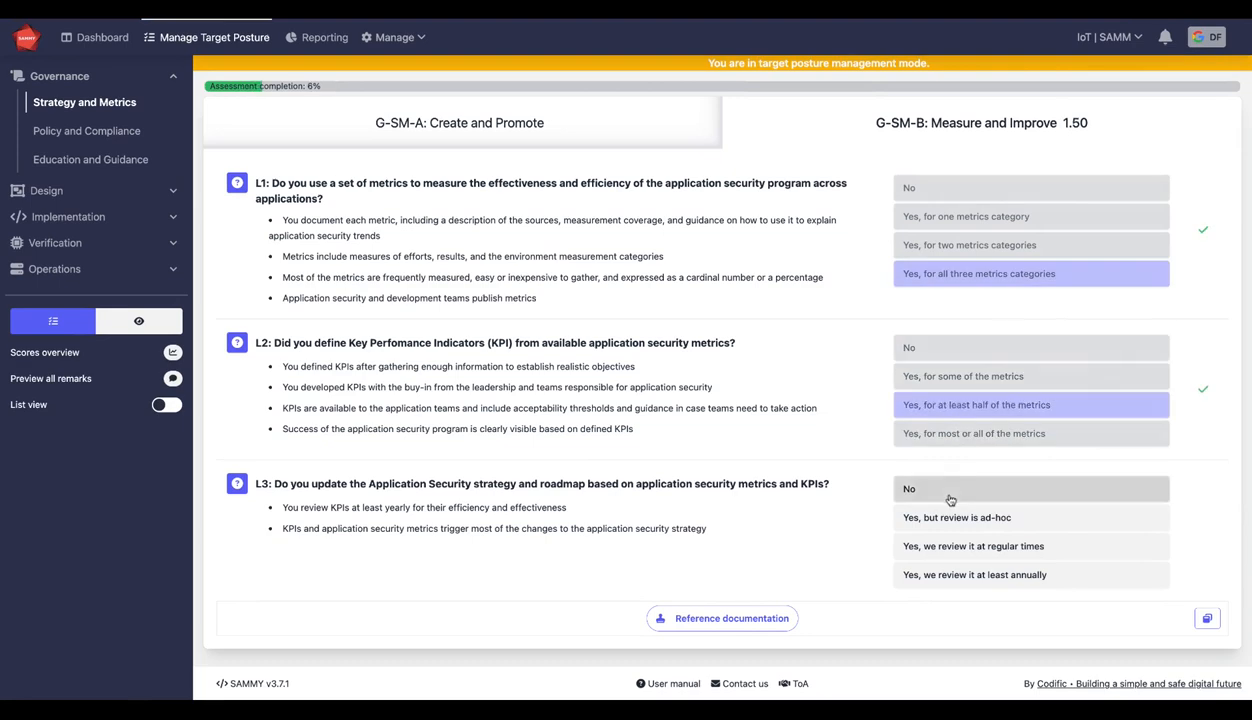
click(1031, 489)
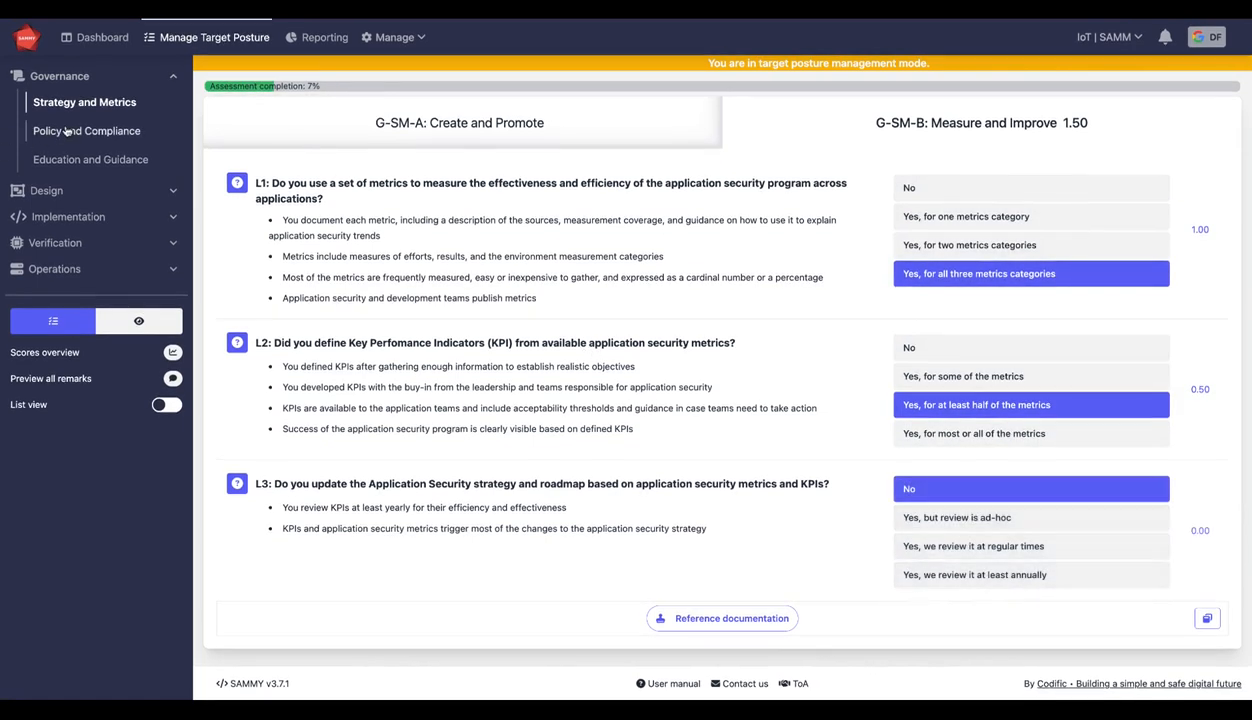
click(88, 130)
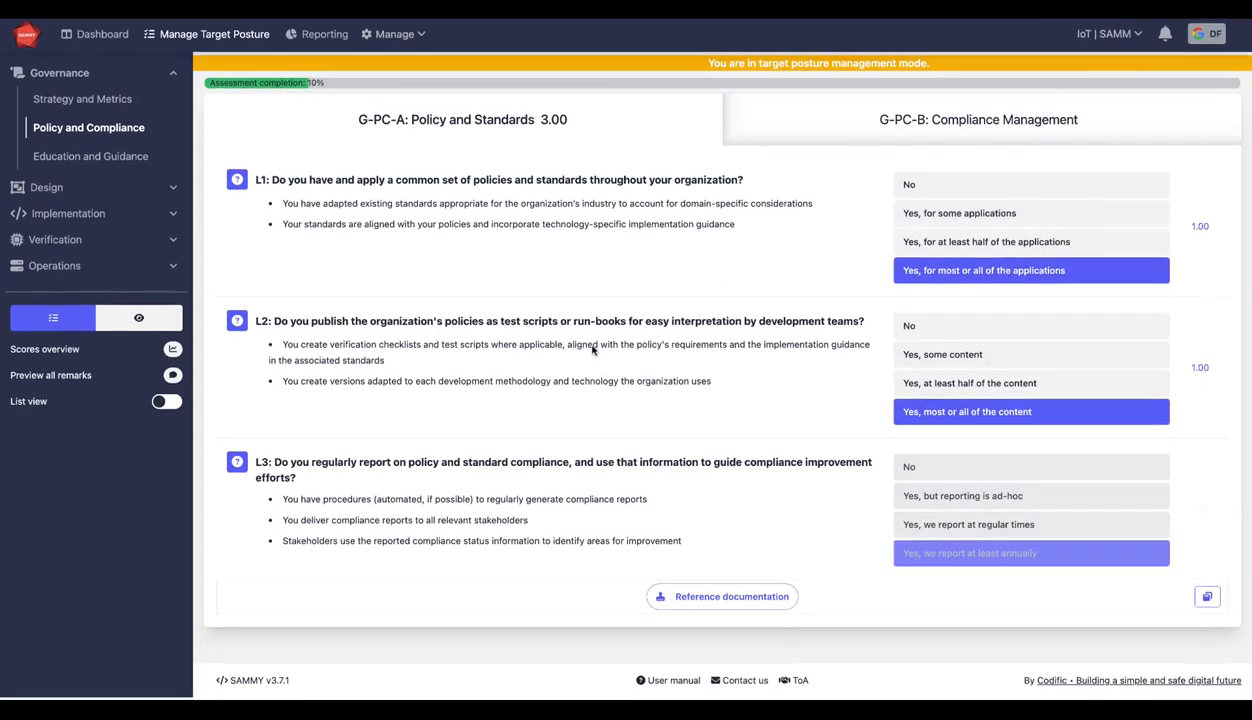
click(1030, 553)
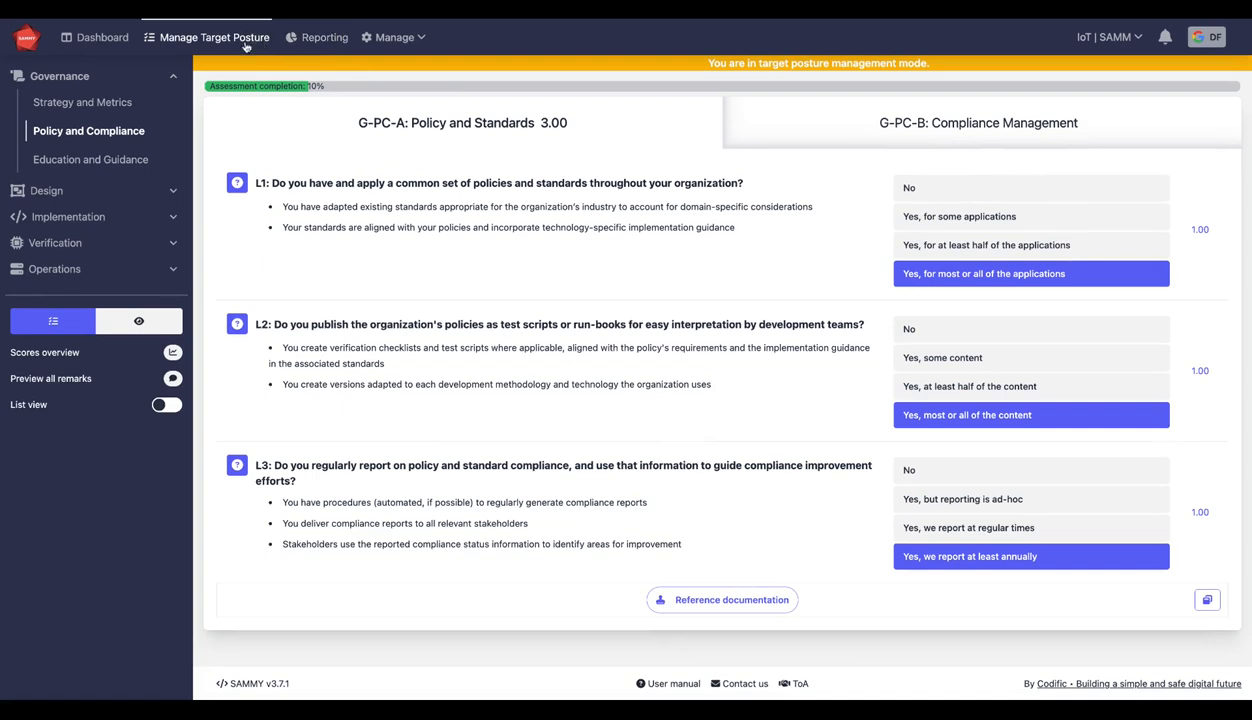
click(1107, 37)
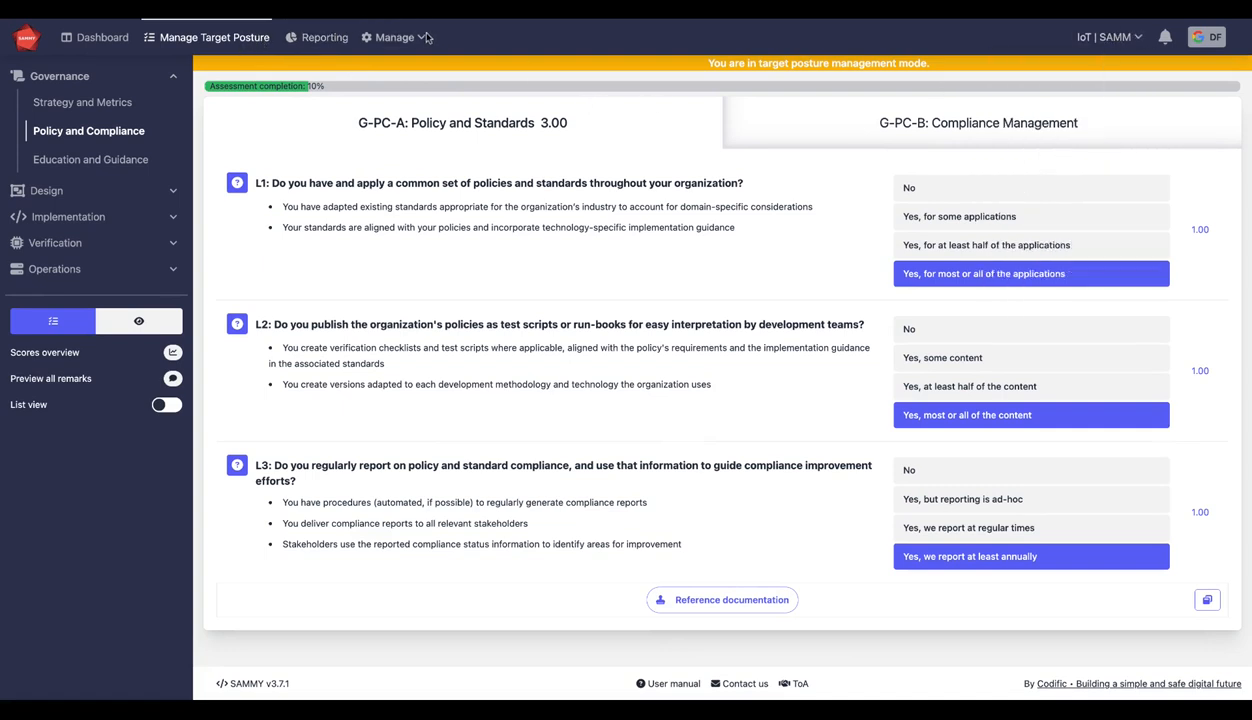
Show the scopes list with Business Units 1–3 and their product groups.
click(393, 37)
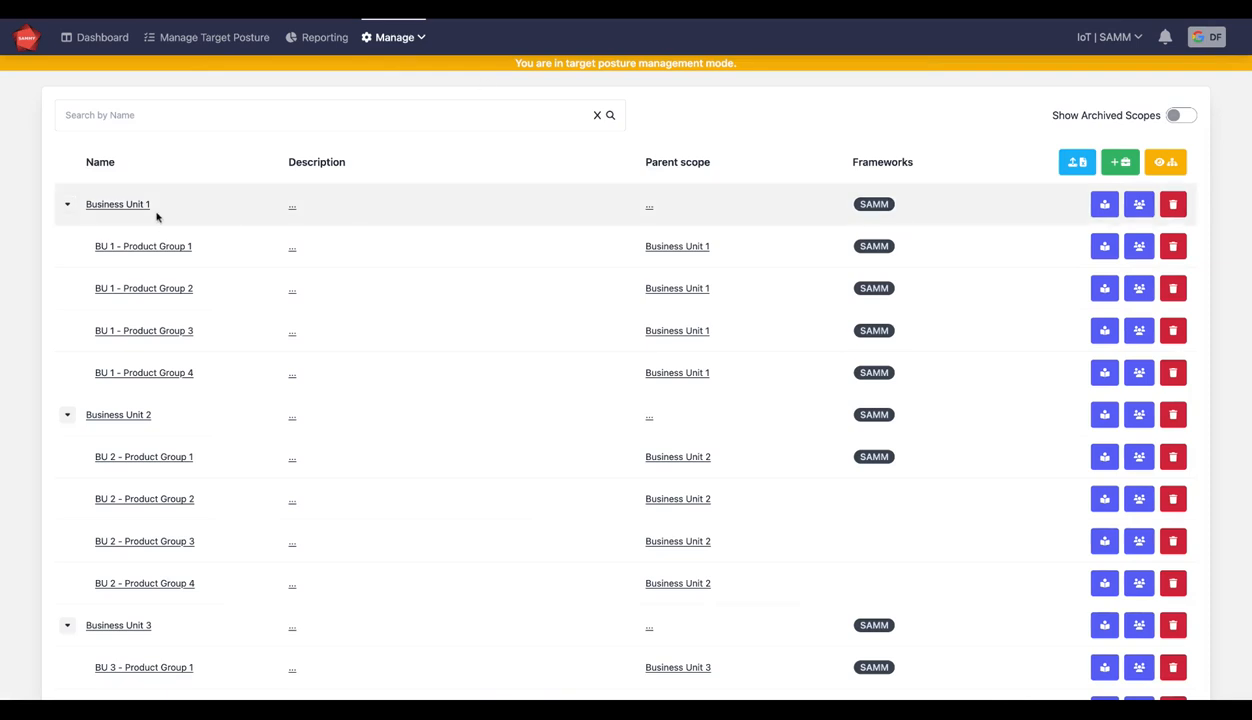
mouse_move(143, 246)
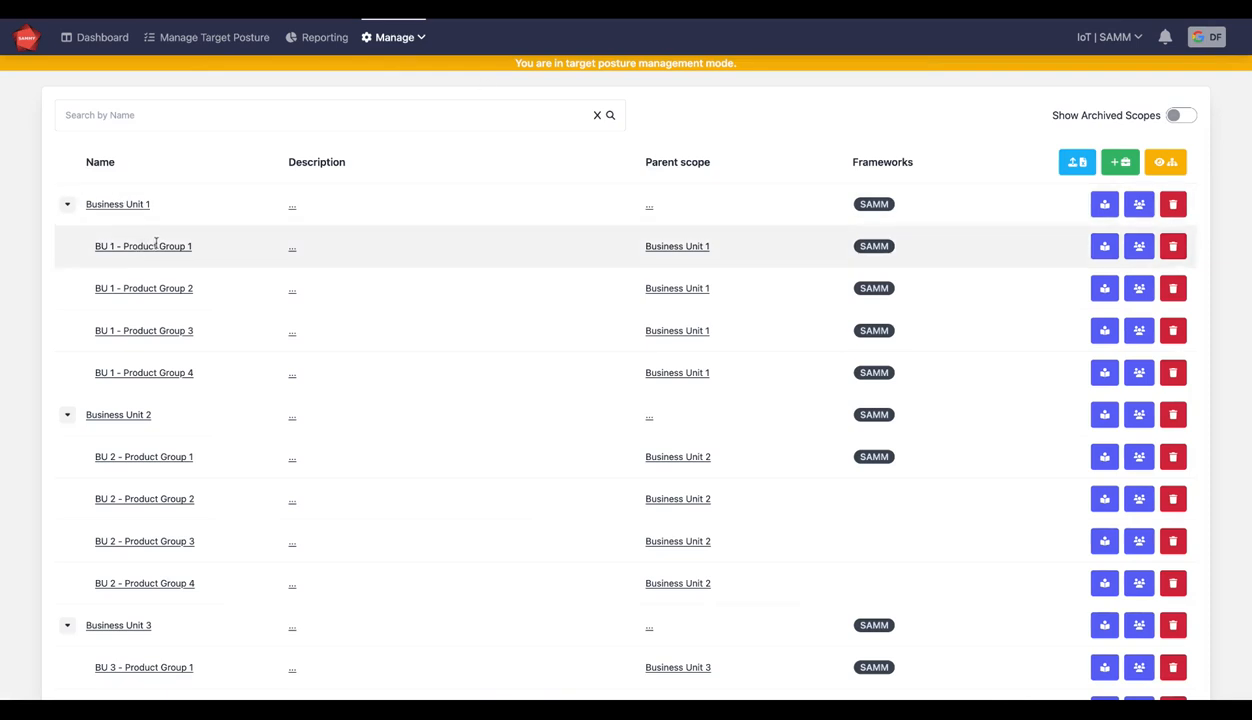
mouse_move(144, 372)
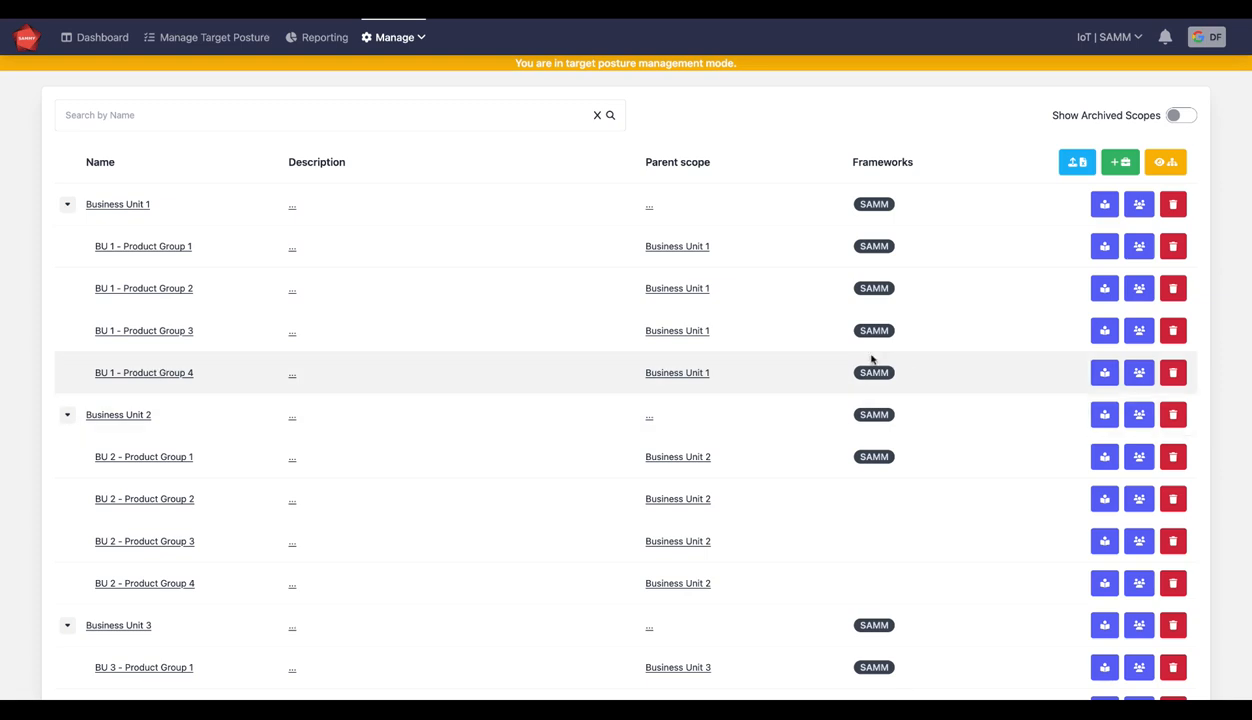
mouse_move(1104, 372)
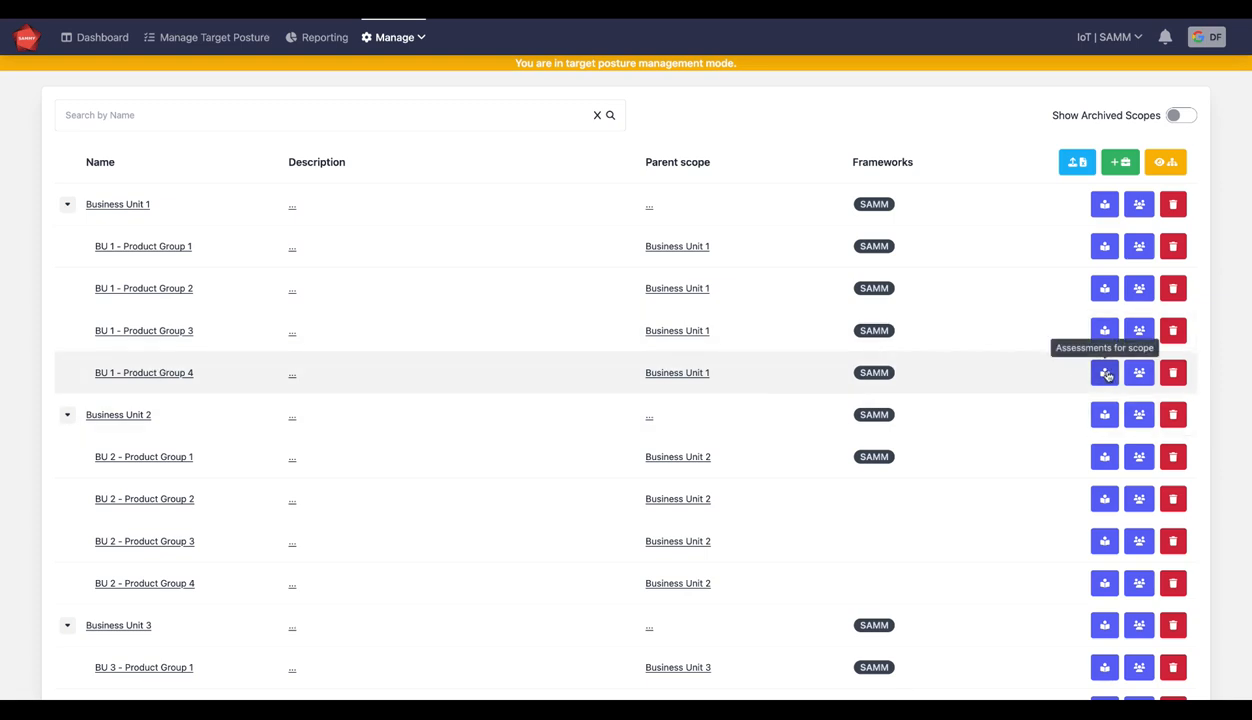
Set BU 1 - Product Group 4's SAMM assessment target posture to IoT SAMM and switch to it.
click(1104, 372)
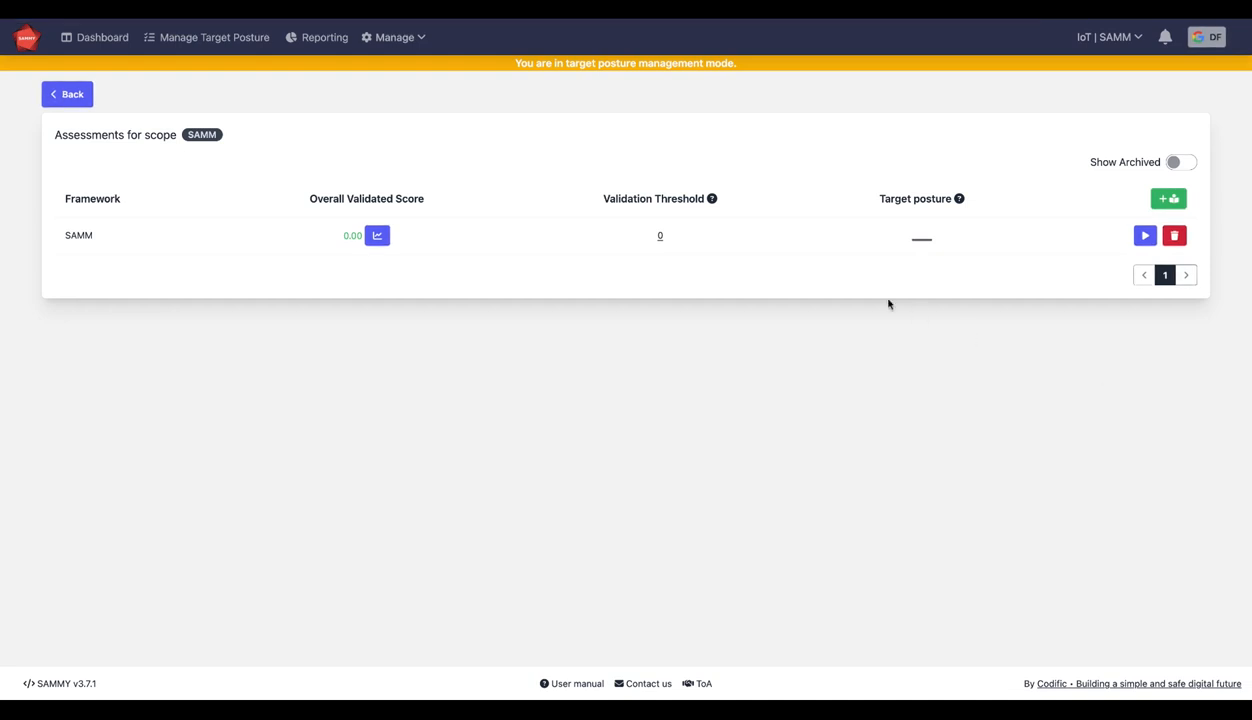
mouse_move(133, 185)
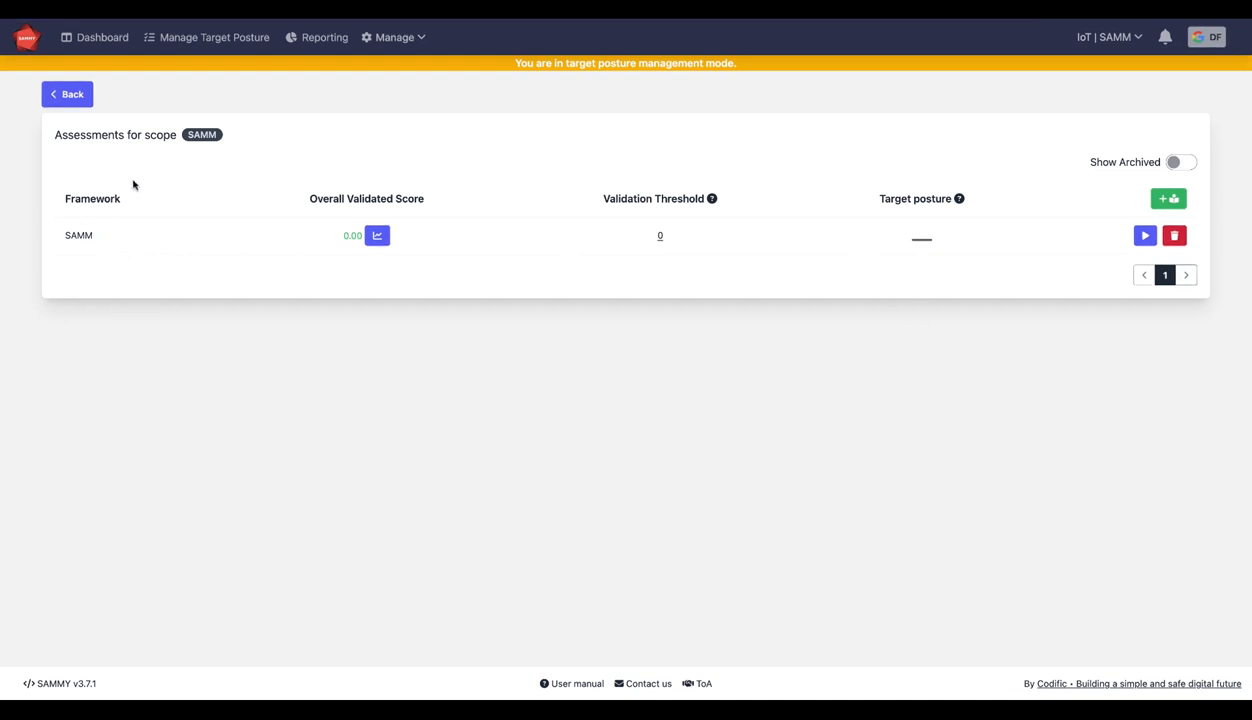
click(920, 238)
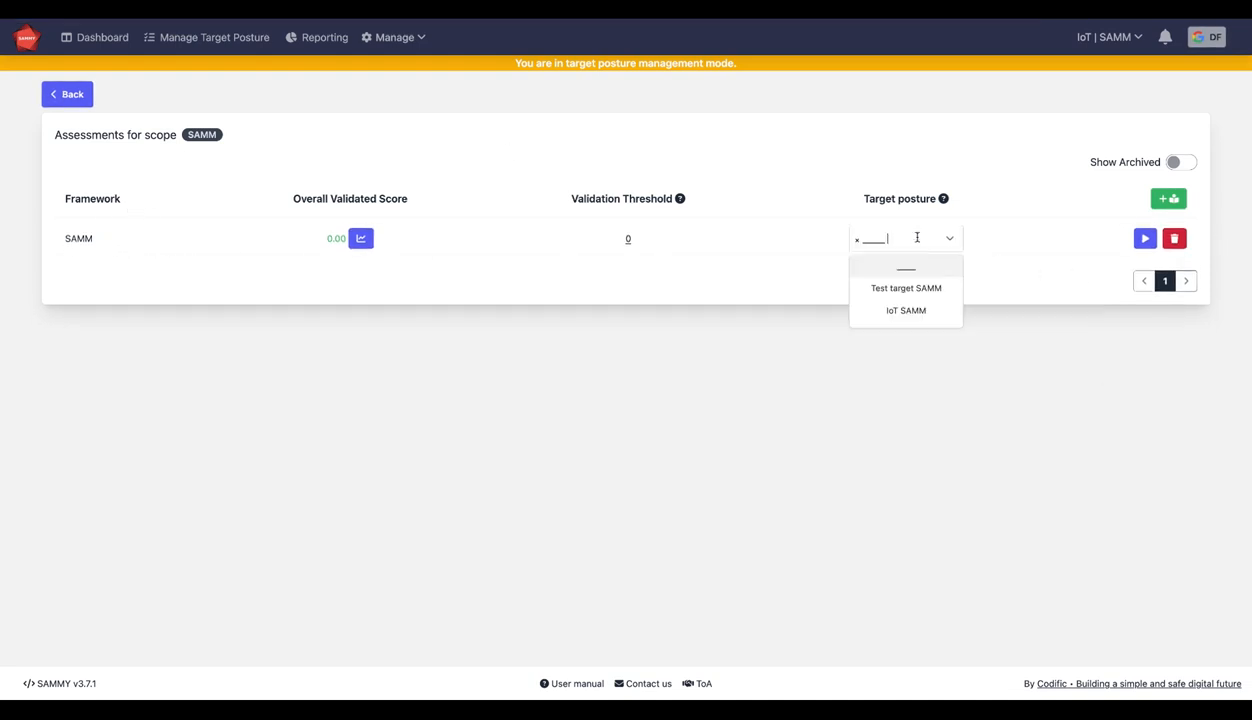
click(905, 310)
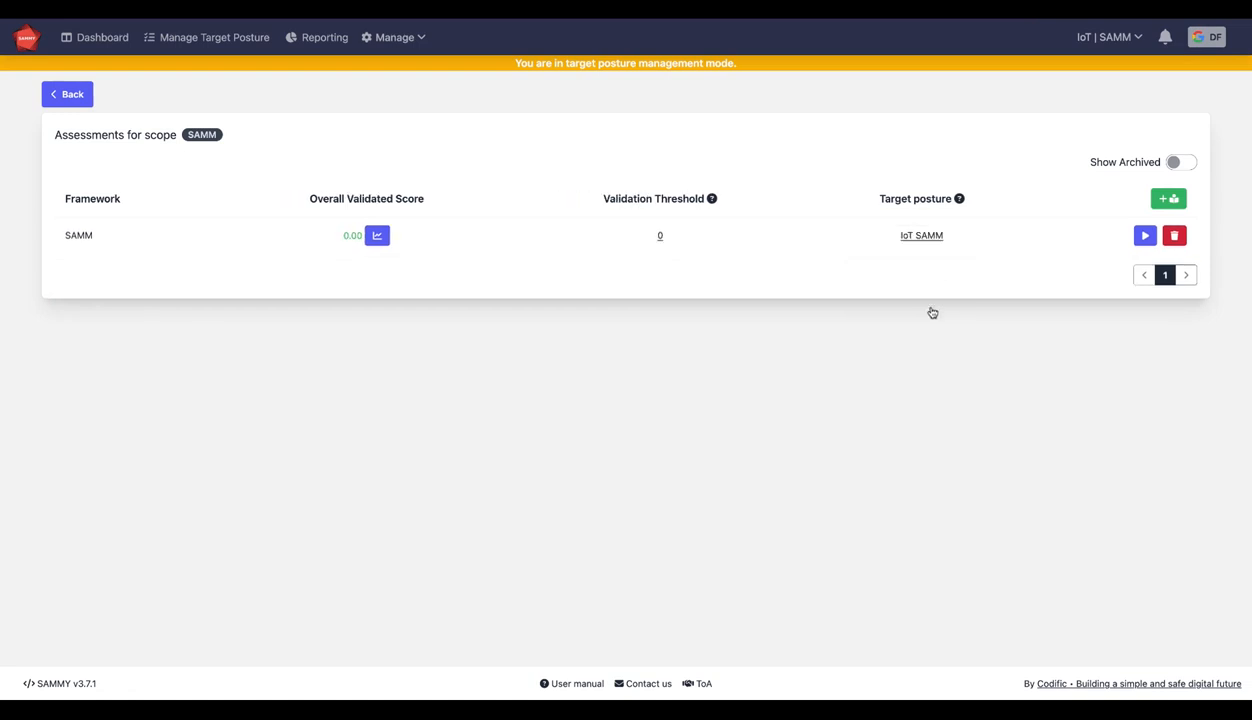
mouse_move(932, 312)
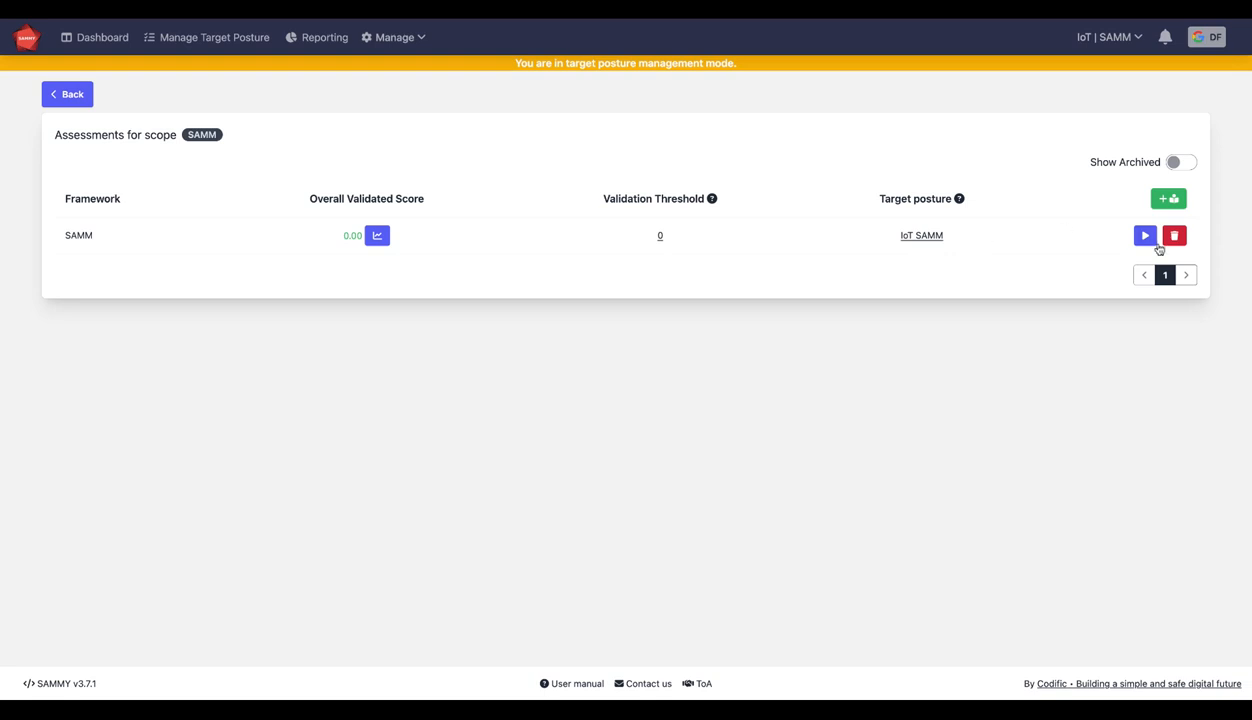
click(1145, 235)
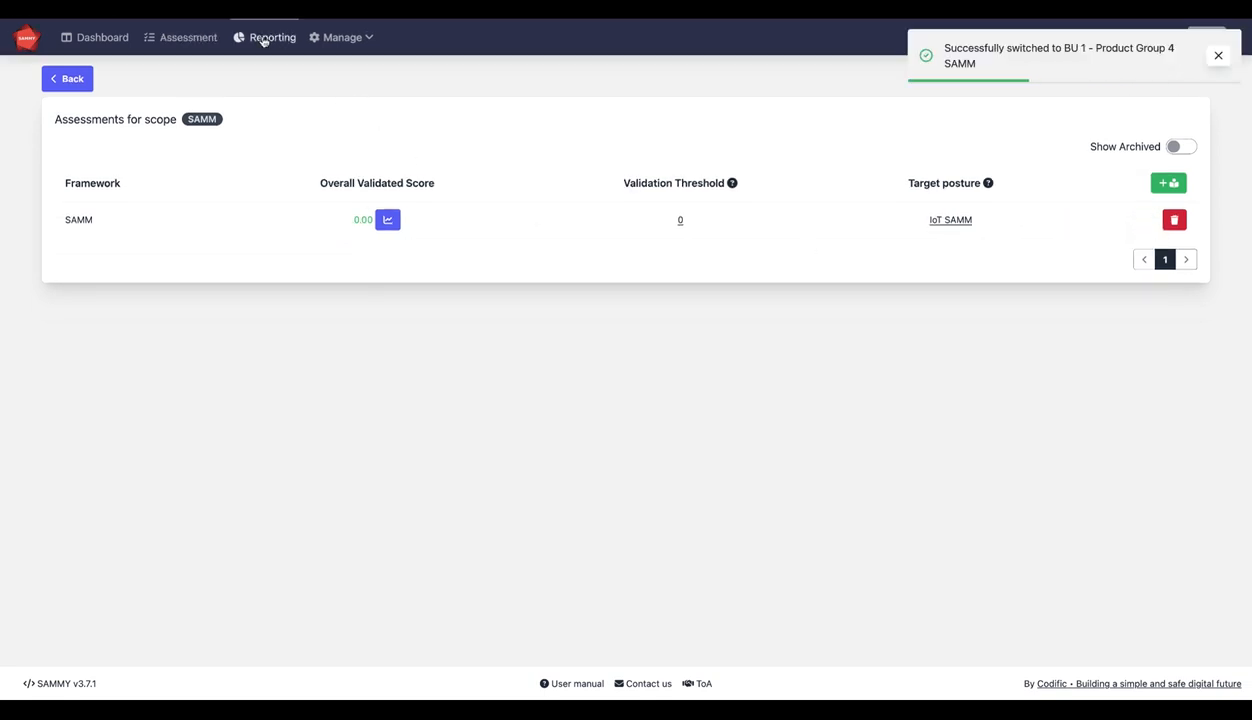
Open Reporting to view the 0.19 IoT SAMM target score charts.
click(388, 219)
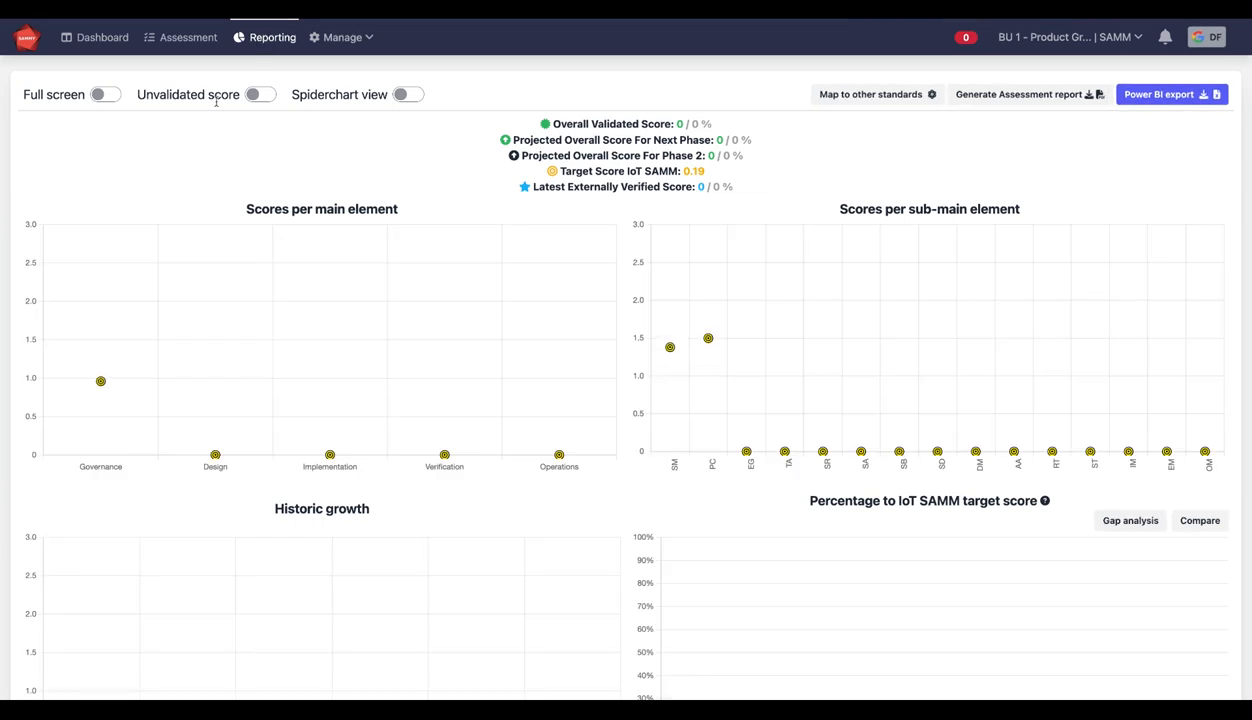
mouse_move(101, 389)
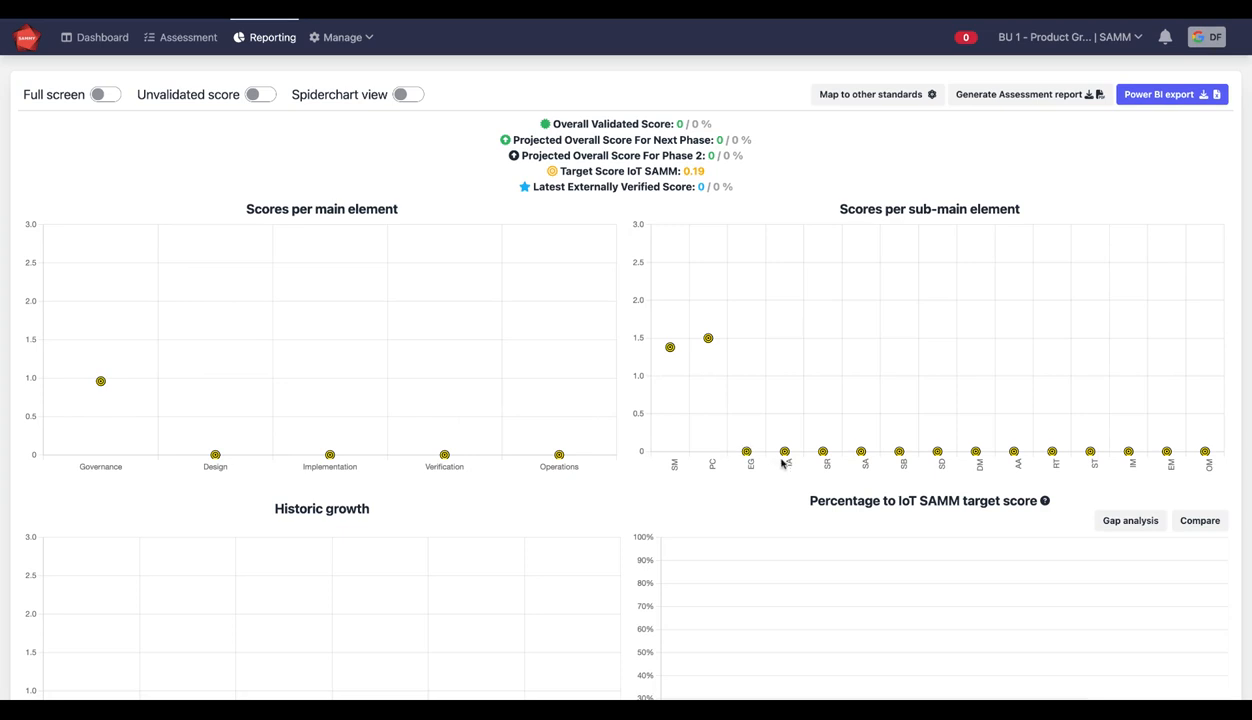
mouse_move(248, 42)
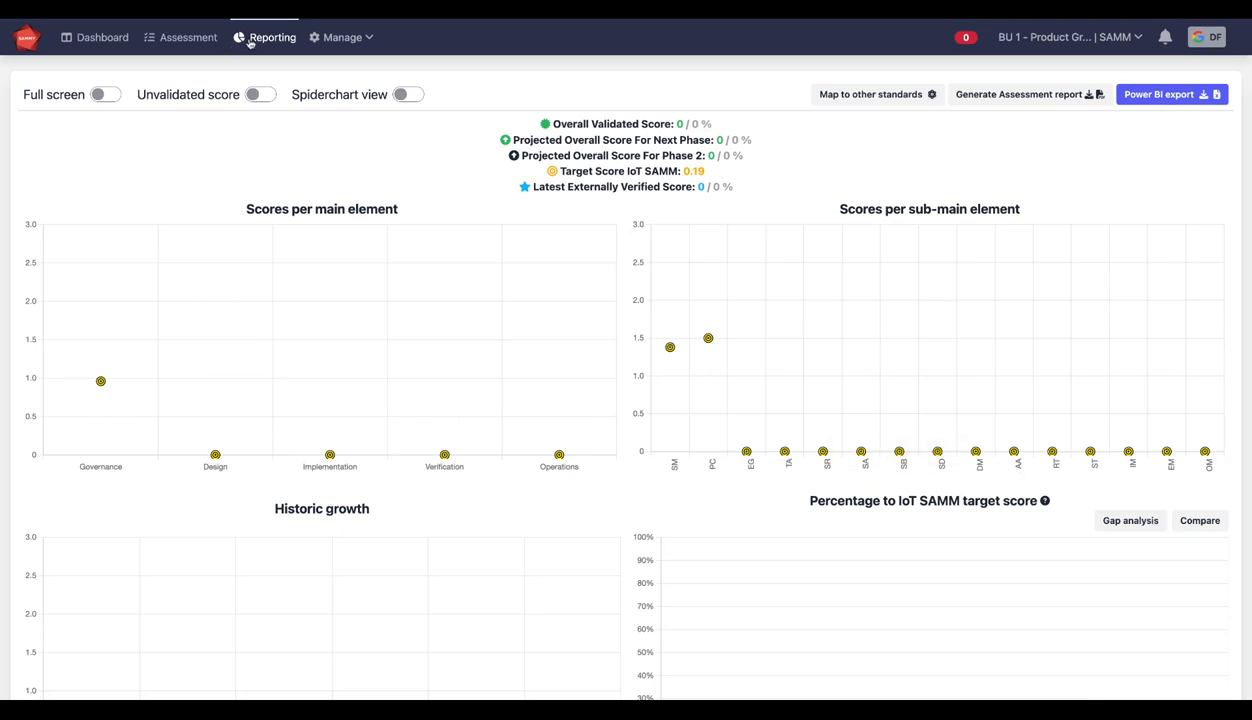
Switch to BU 1 - Product Group 1's SAMM assessment from the Manage > Scopes list.
click(341, 37)
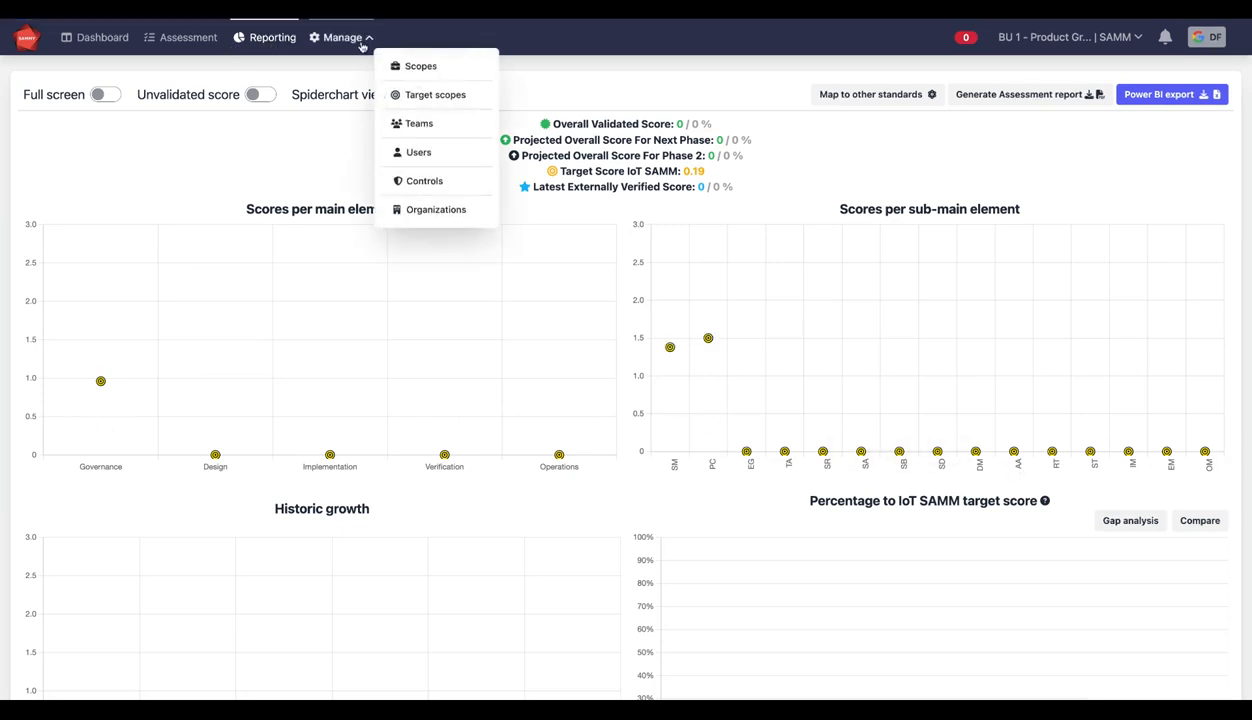
click(420, 65)
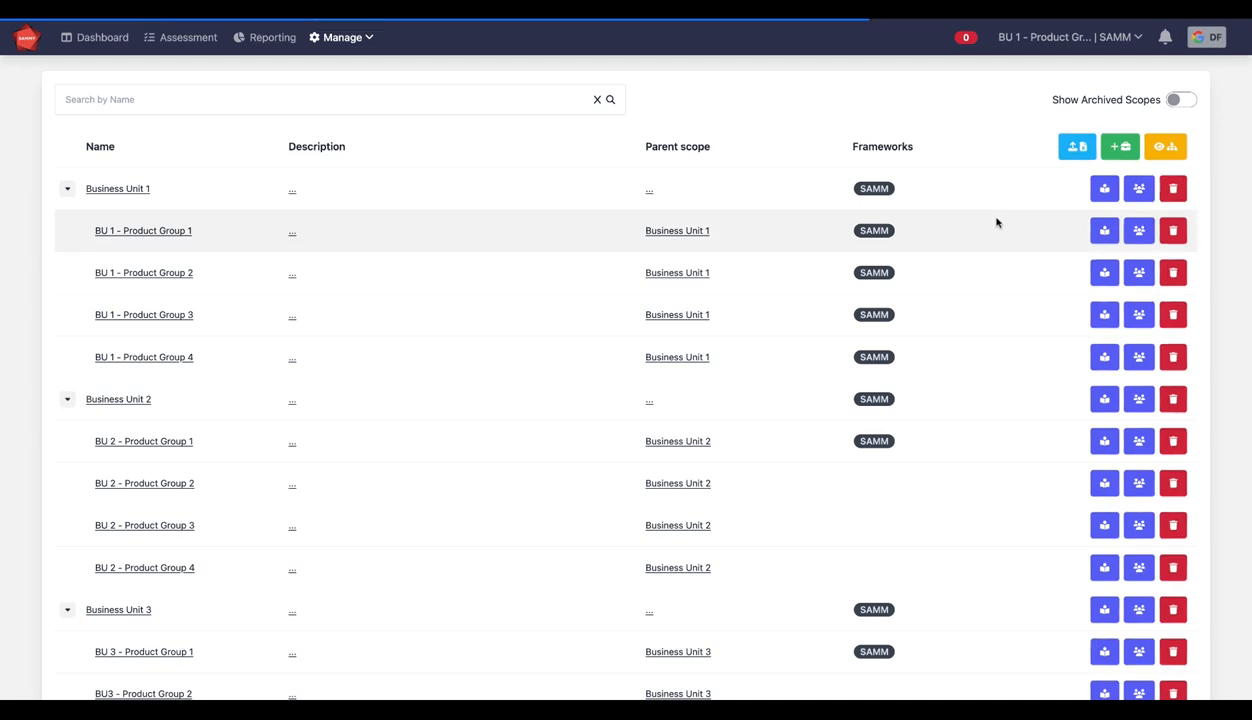
mouse_move(1104, 230)
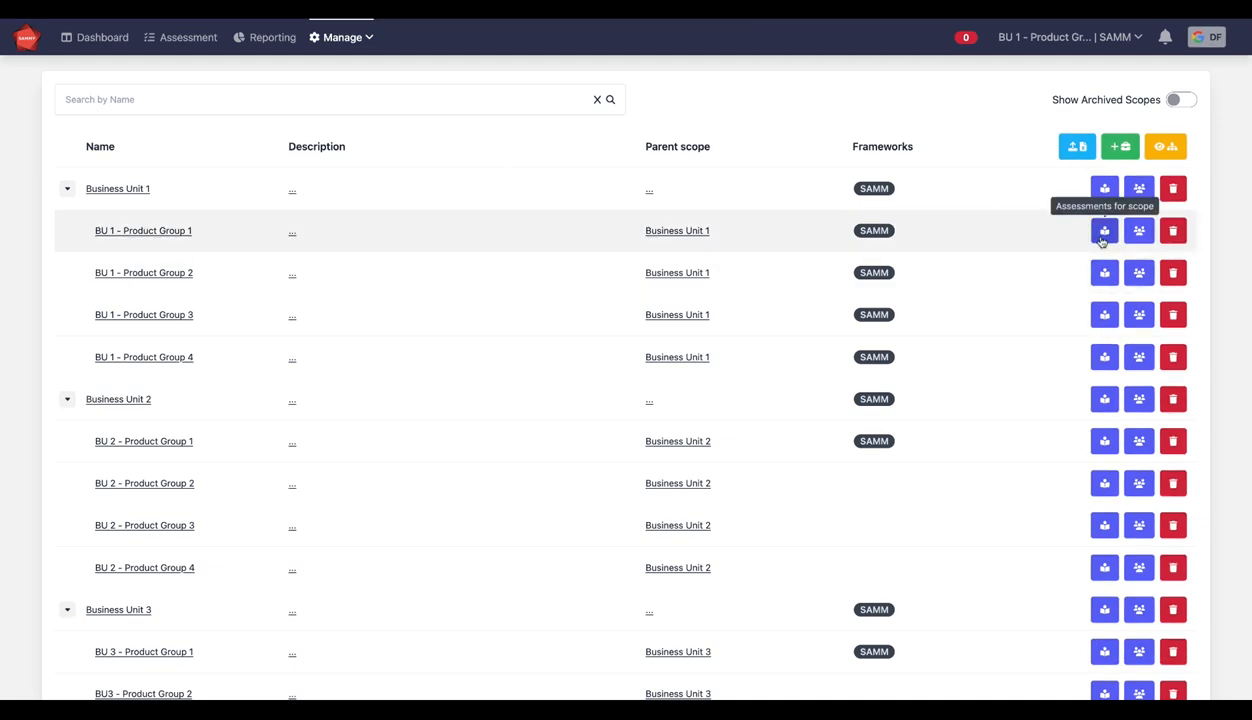
click(1104, 230)
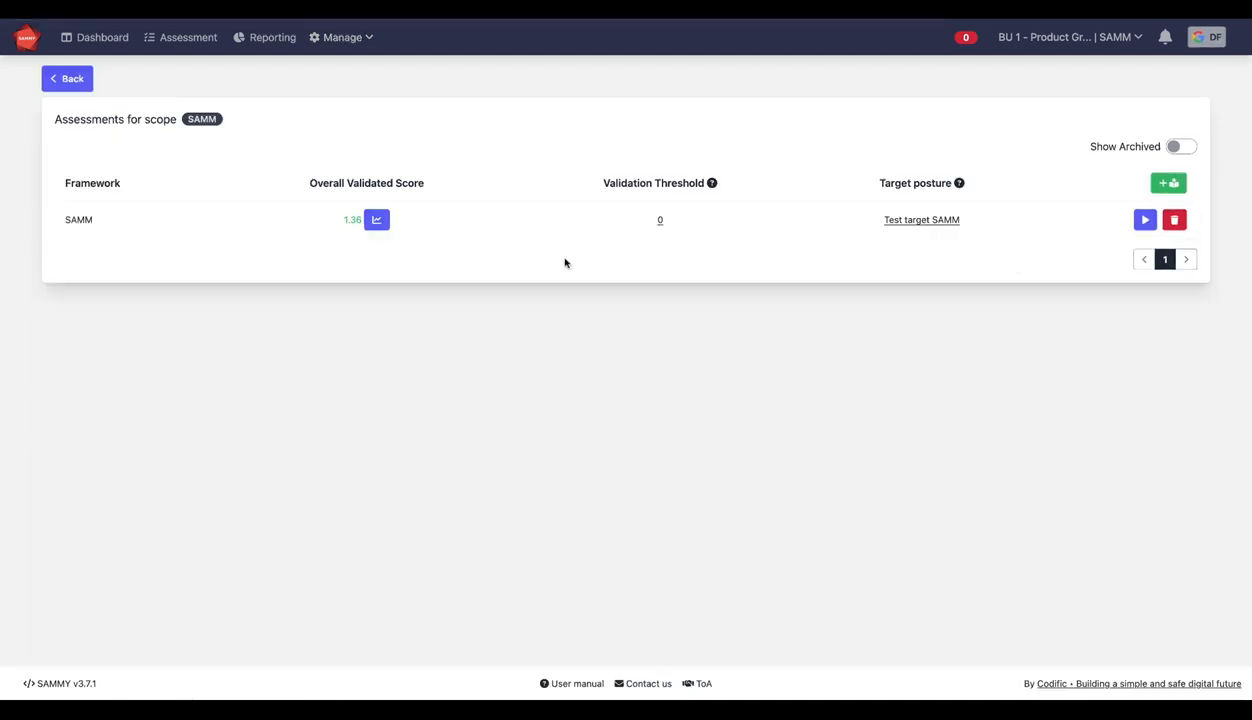
mouse_move(1144, 219)
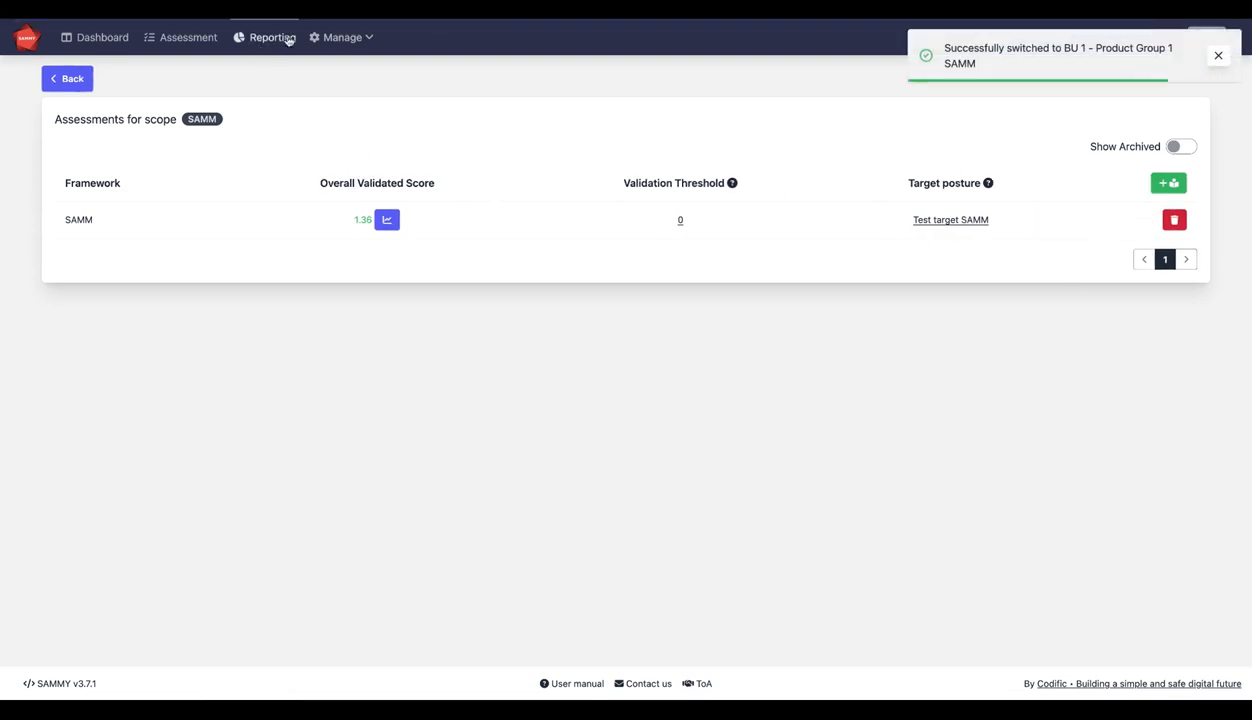
click(341, 37)
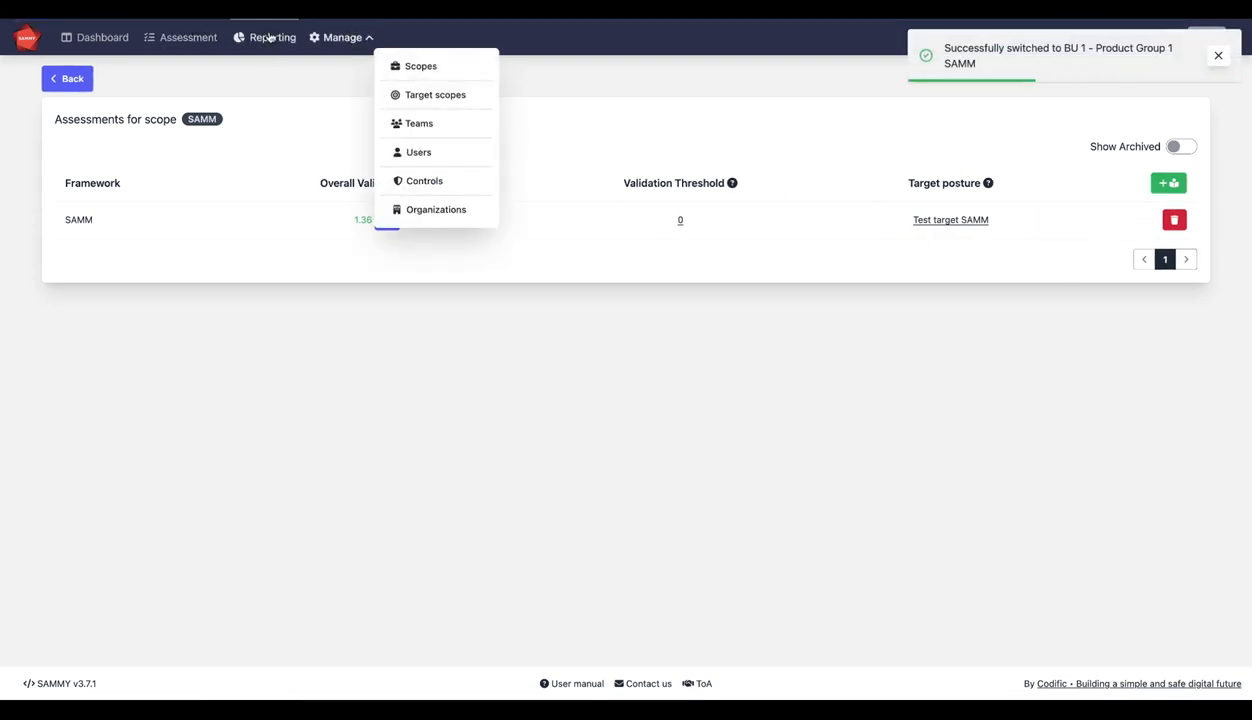
Open Reporting and scroll through the charts showing the 0.28 Test target score, 27% reached.
click(272, 37)
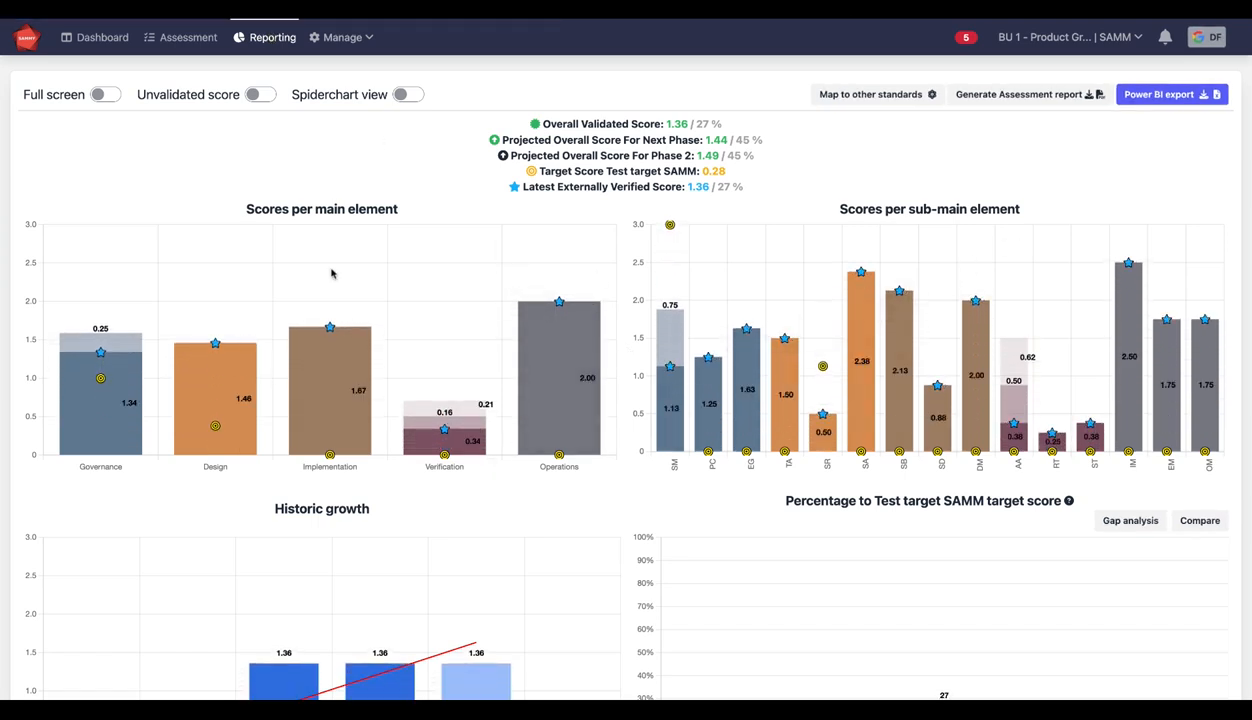
mouse_move(330, 393)
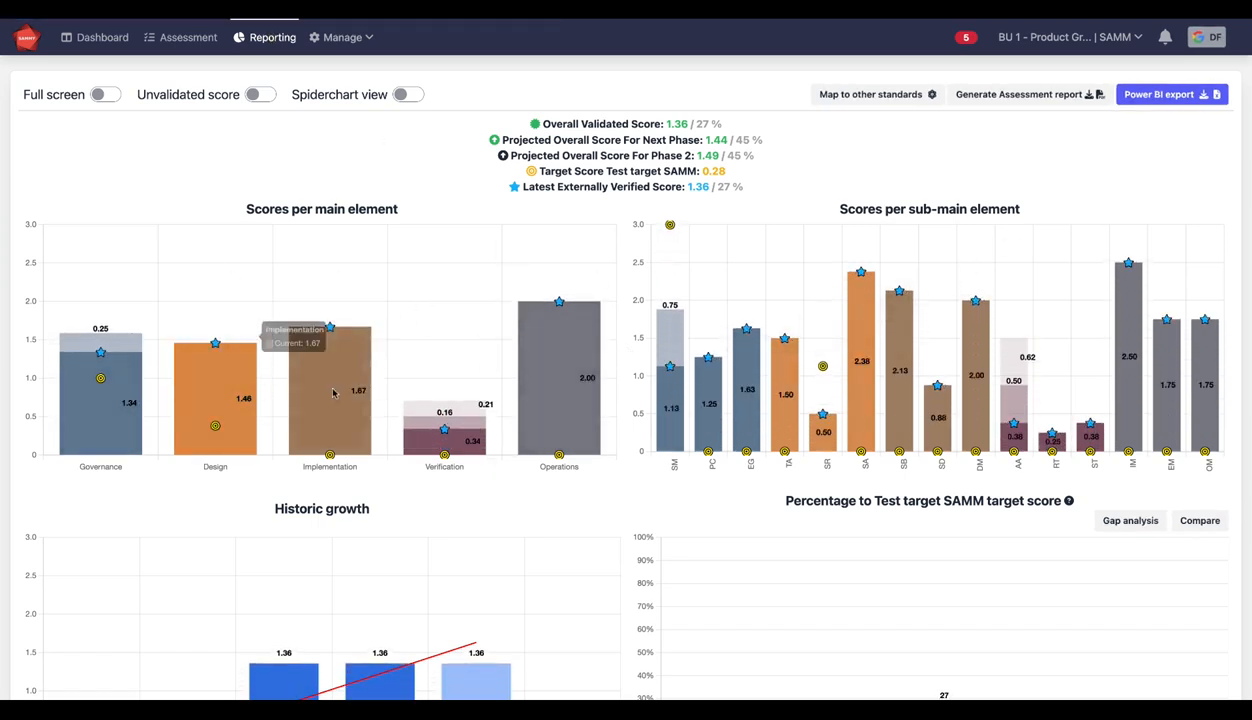
mouse_move(350, 470)
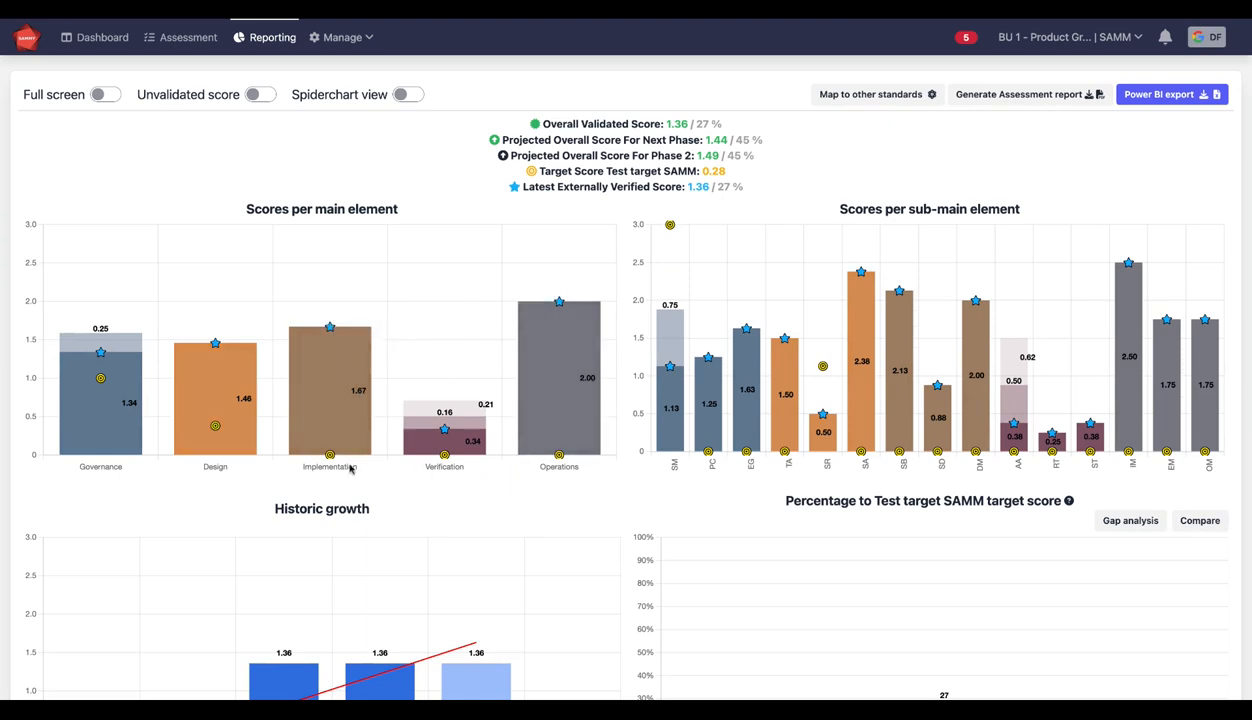
mouse_move(215, 425)
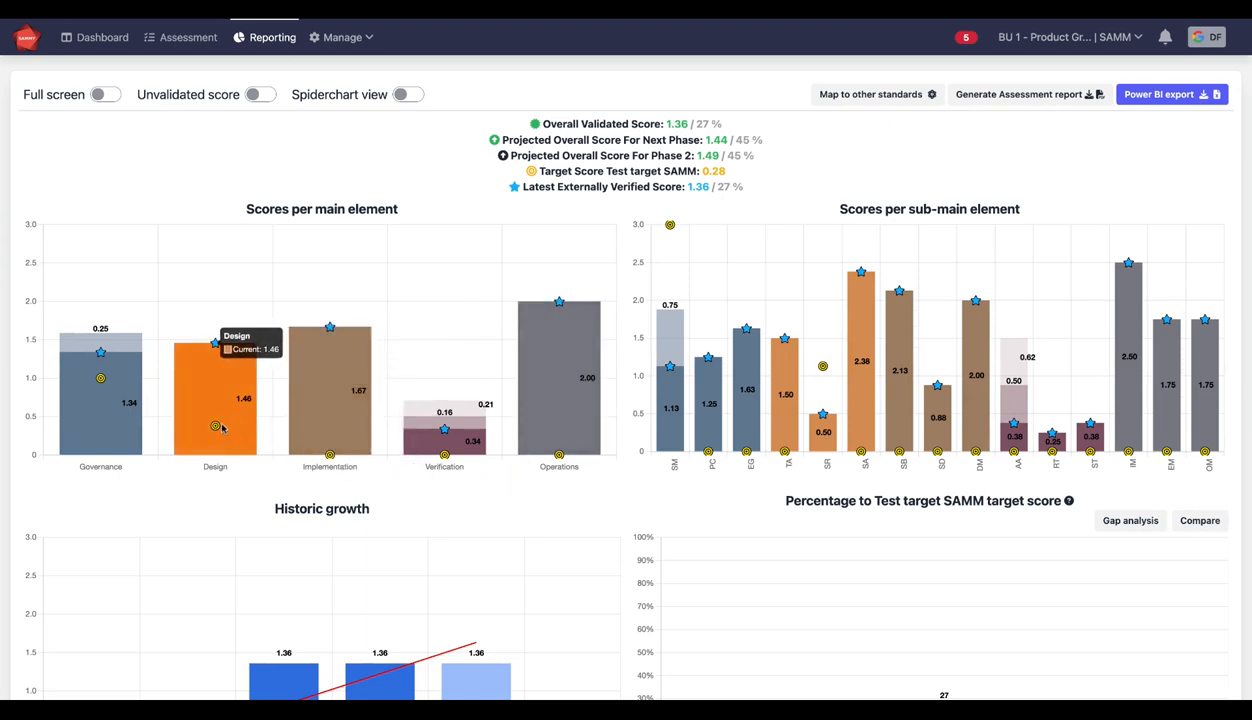
mouse_move(794, 296)
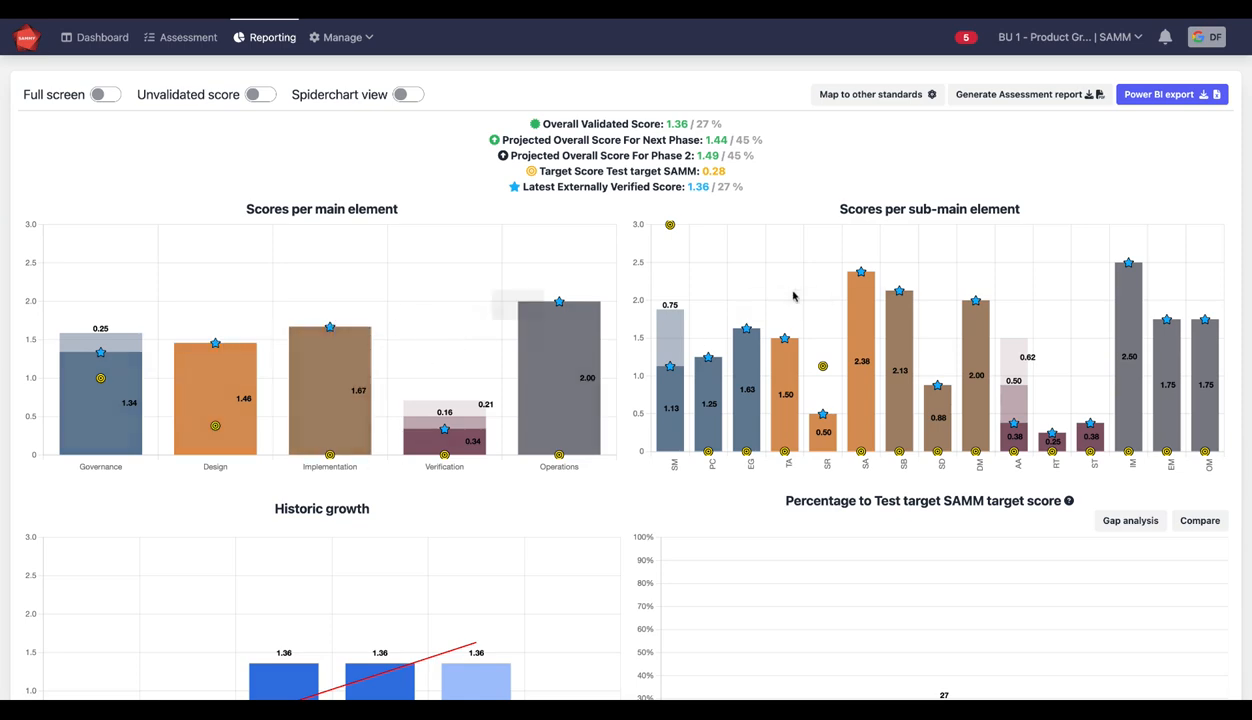
scroll(down, 3)
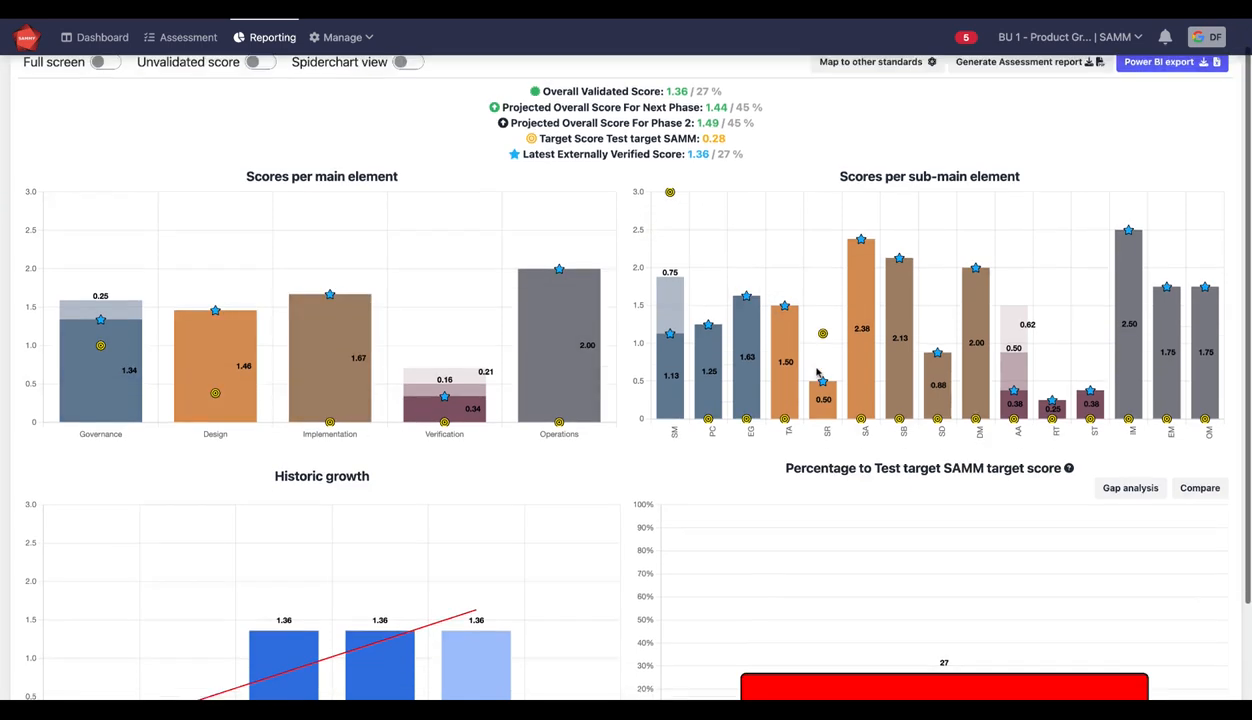
scroll(down, 3)
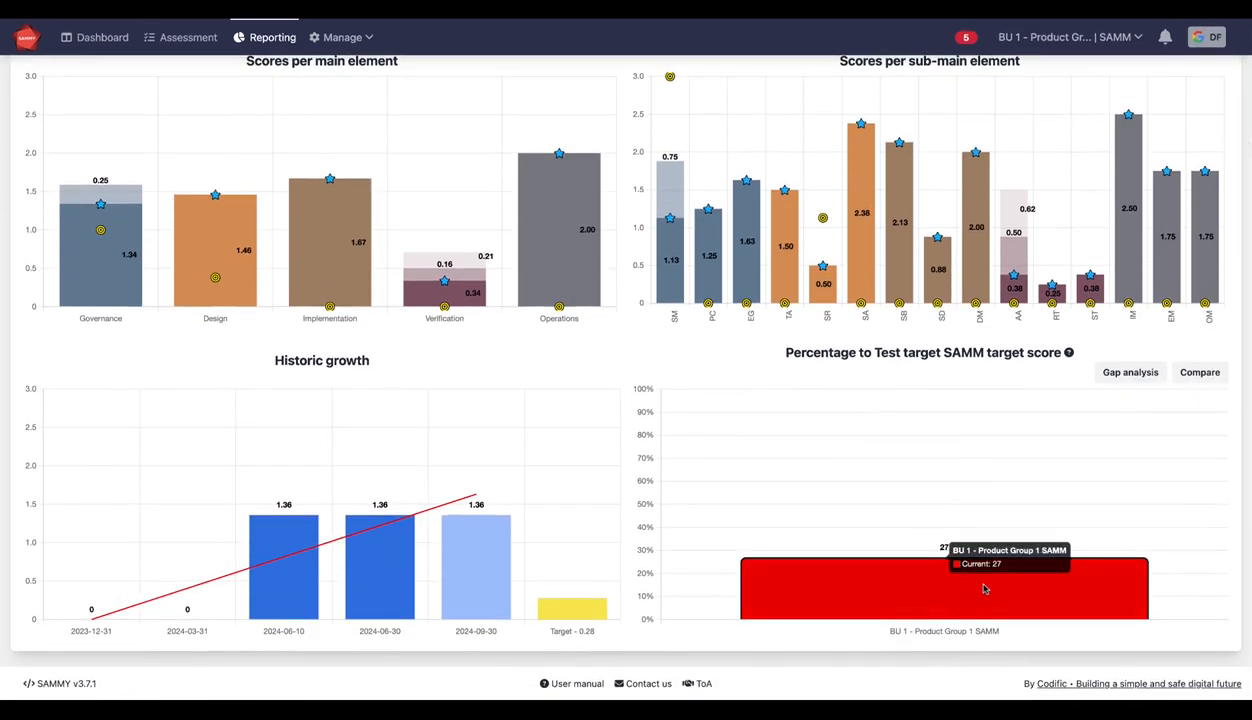
mouse_move(958, 389)
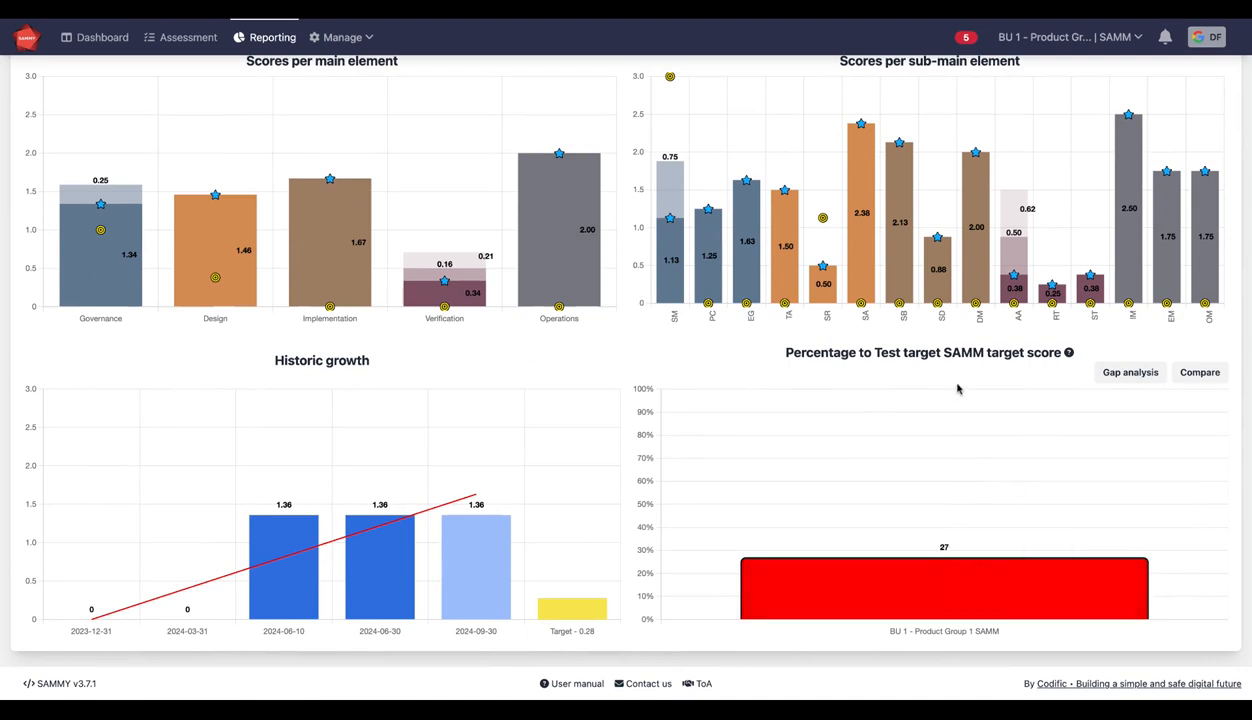
scroll(up, 3)
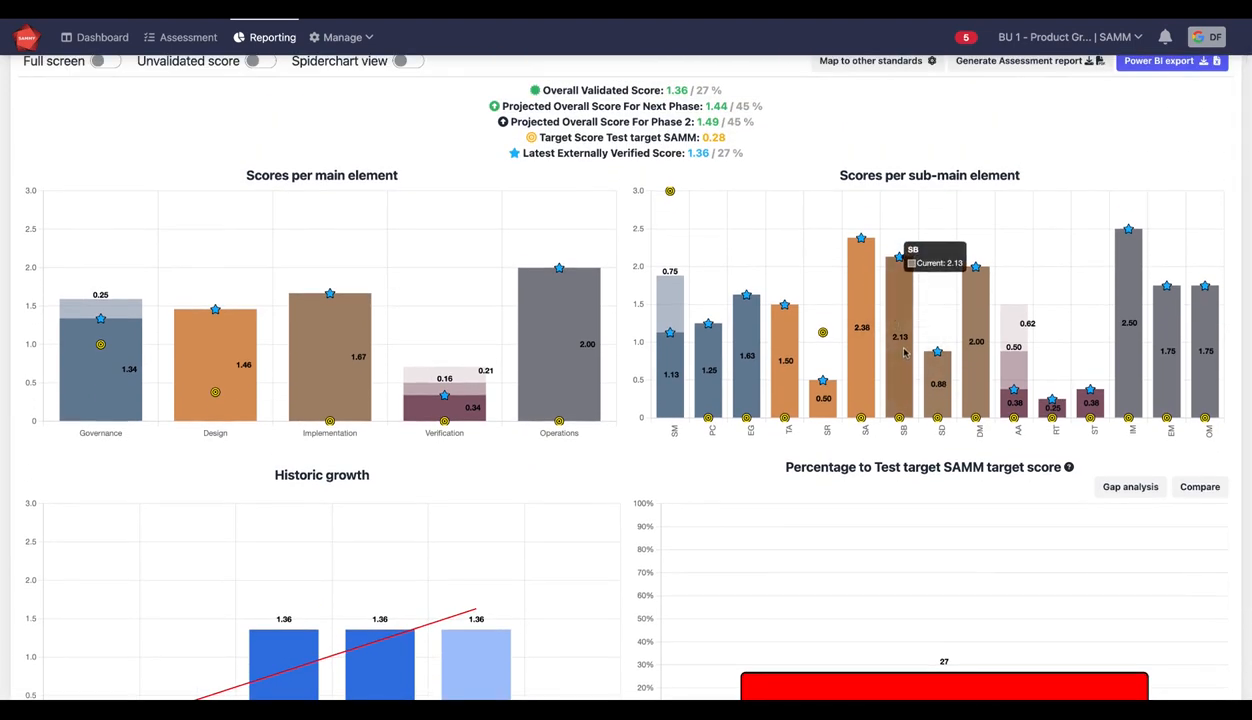
scroll(up, 3)
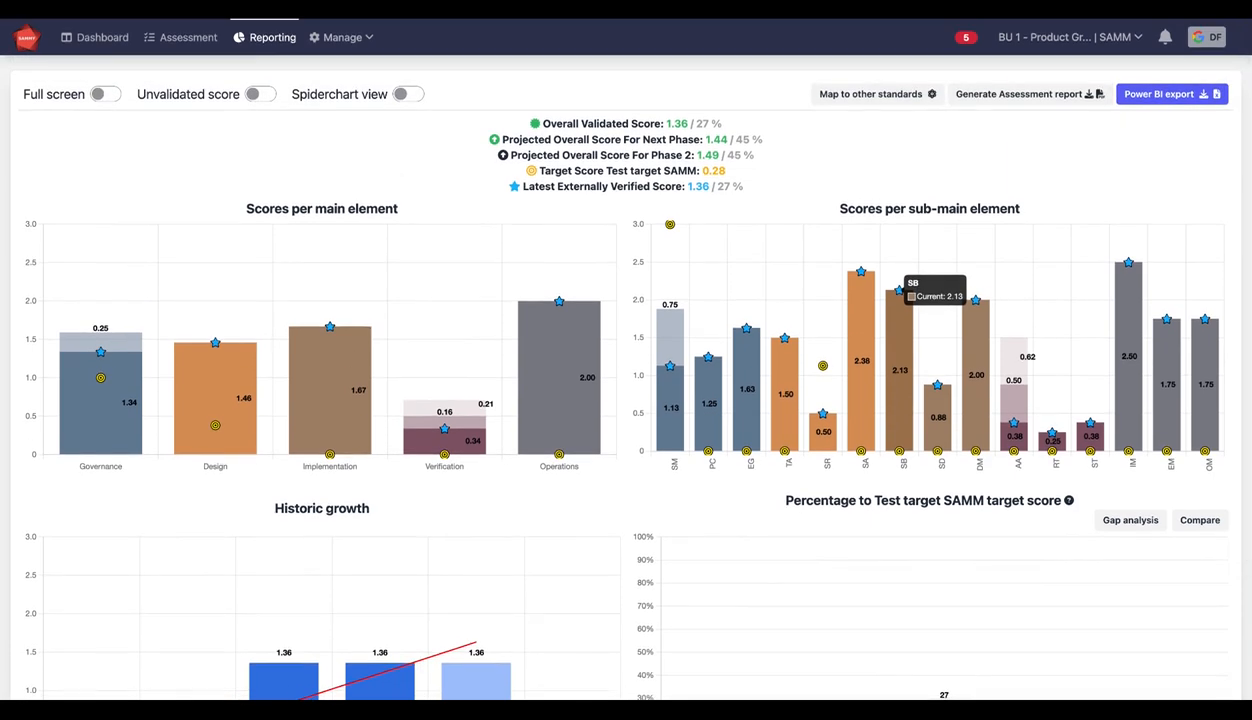
mouse_move(795, 23)
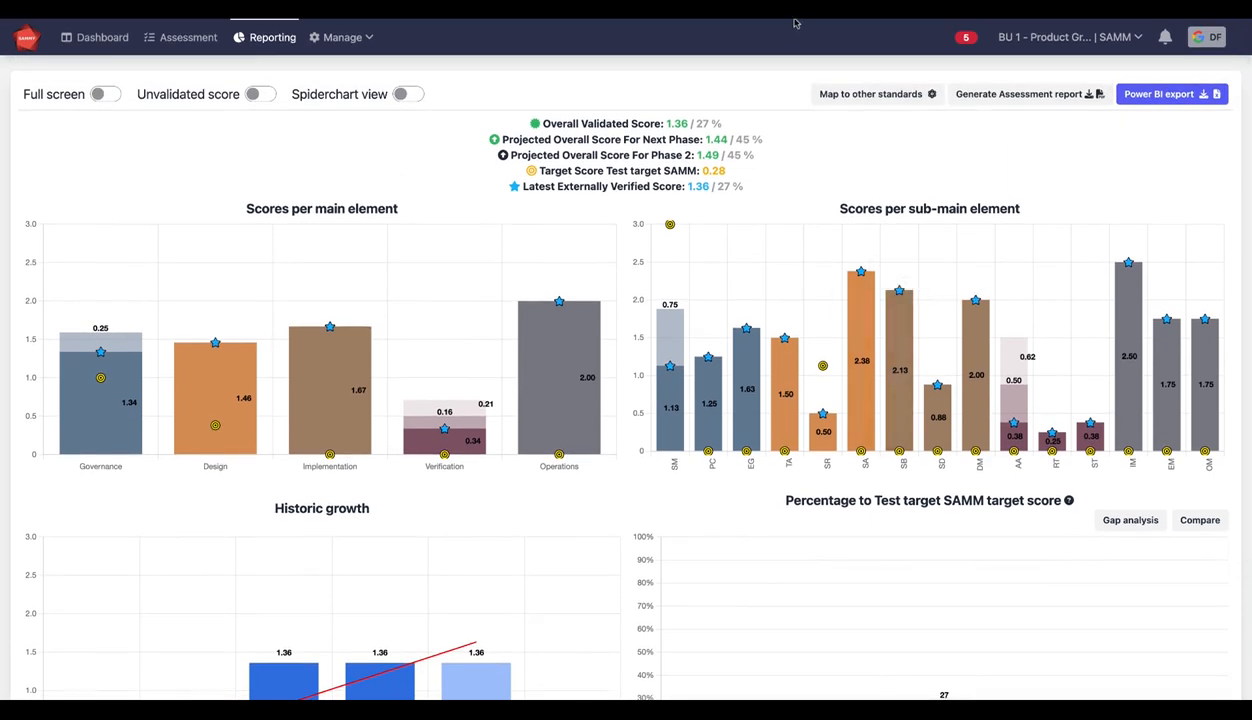